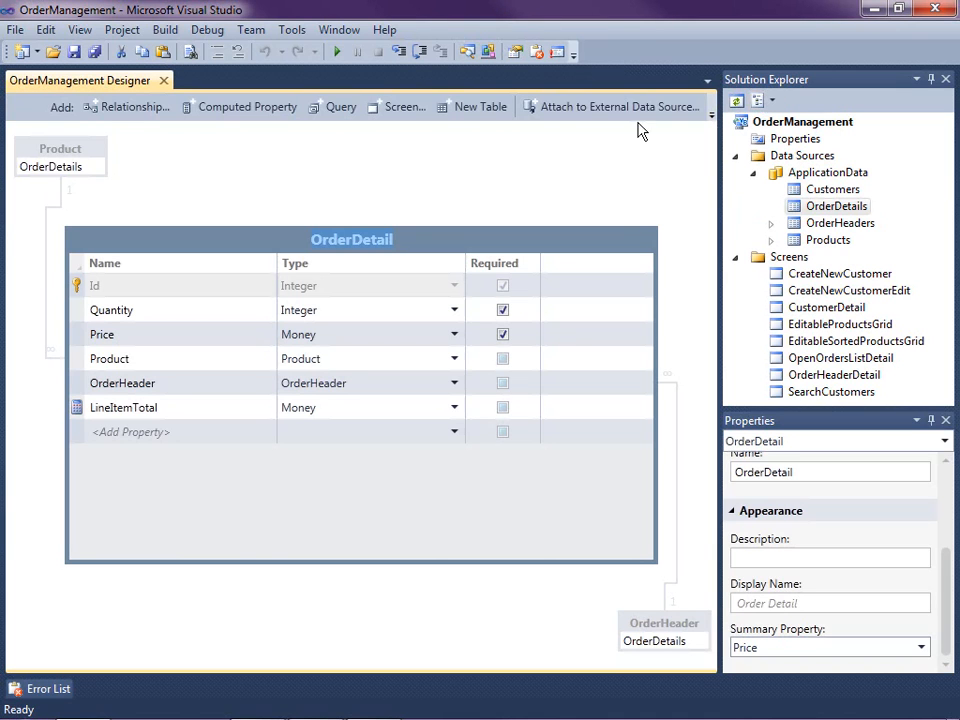
{"action": "mouse_move", "coordinate": [635, 170]}
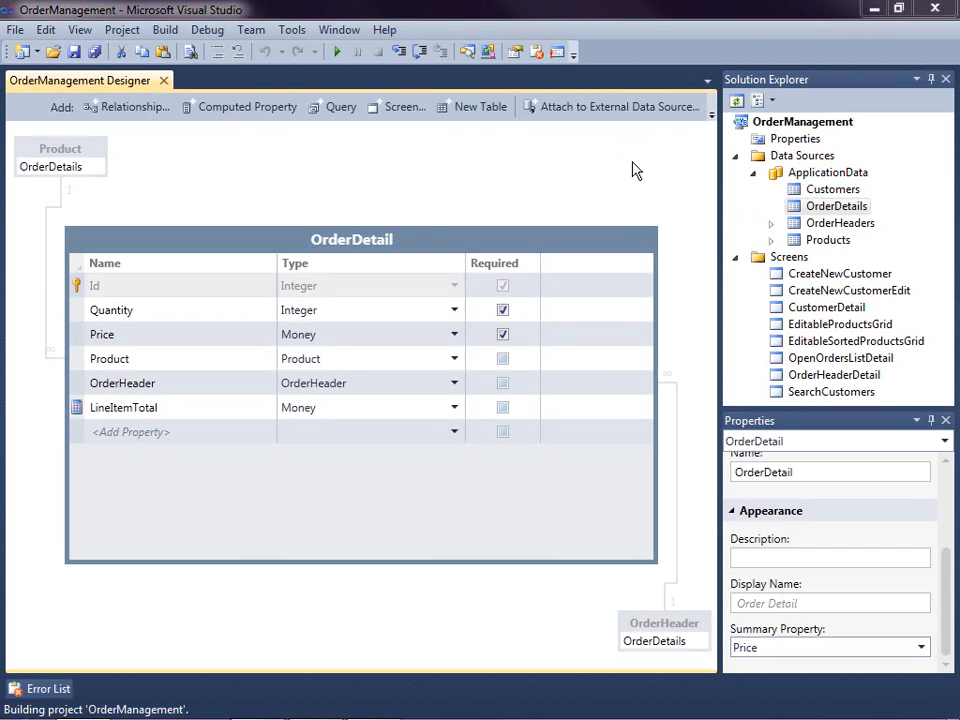
Start debugging to build and launch the OrderManagement application
{"action": "left_click", "coordinate": [337, 51]}
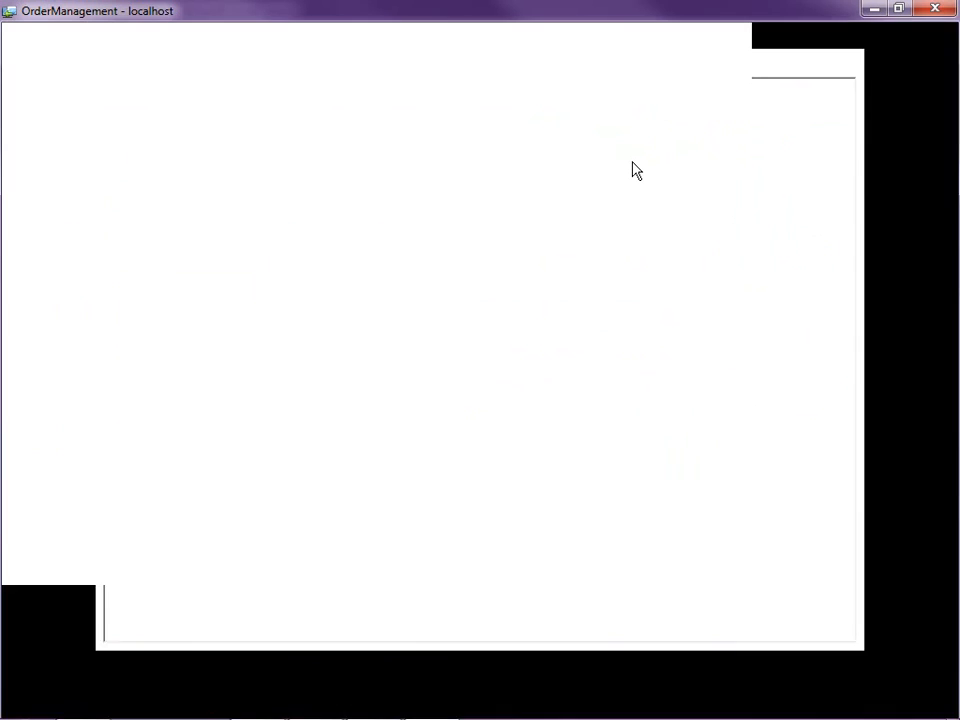
Open Beth Massi's customer record and show her open order with Red Bull, Apples and Oreos
{"action": "left_click", "coordinate": [897, 9]}
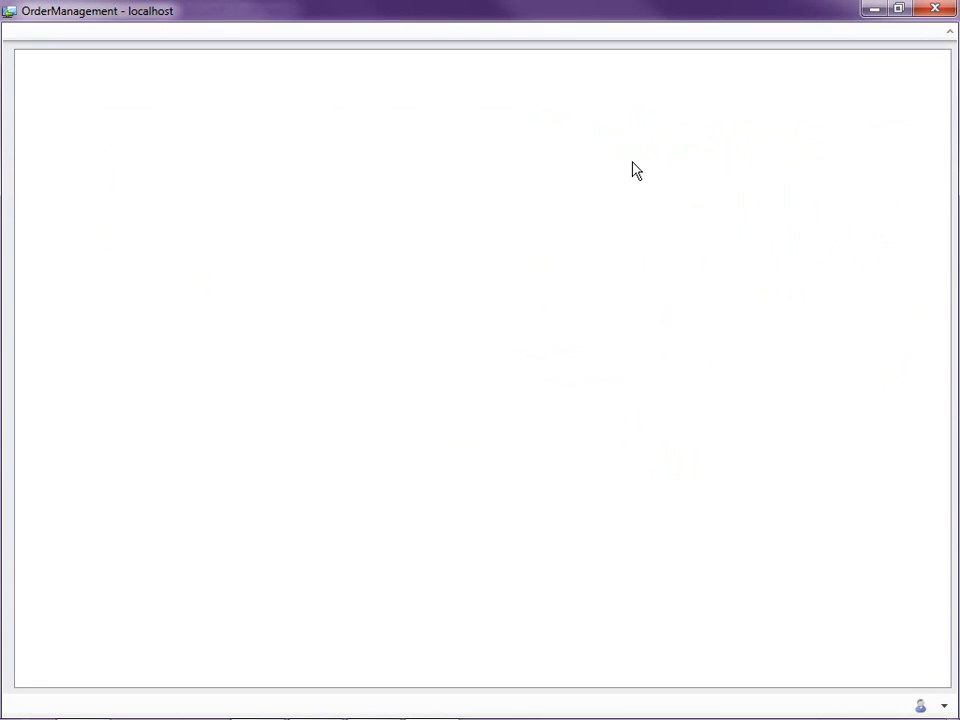
{"action": "left_click", "coordinate": [60, 198]}
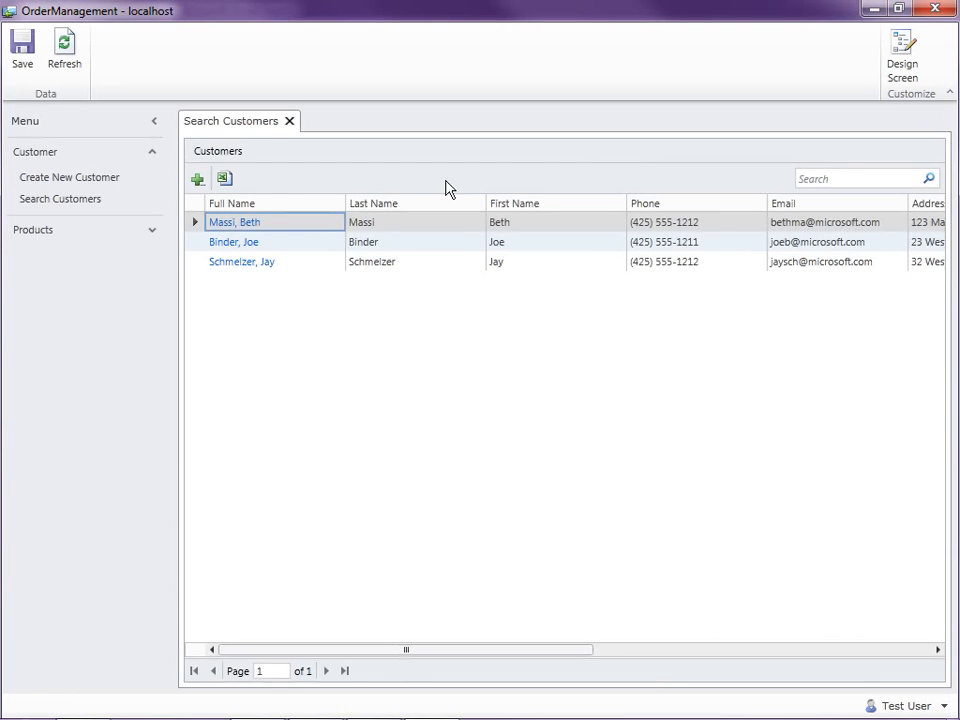
{"action": "left_click", "coordinate": [234, 222]}
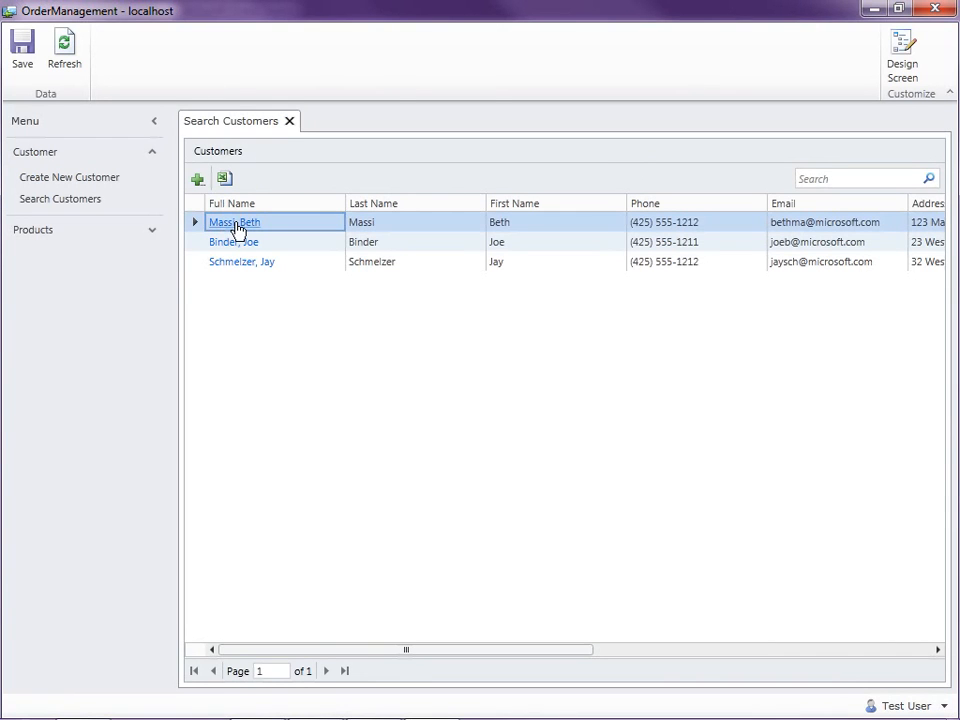
{"action": "double_click", "coordinate": [234, 222]}
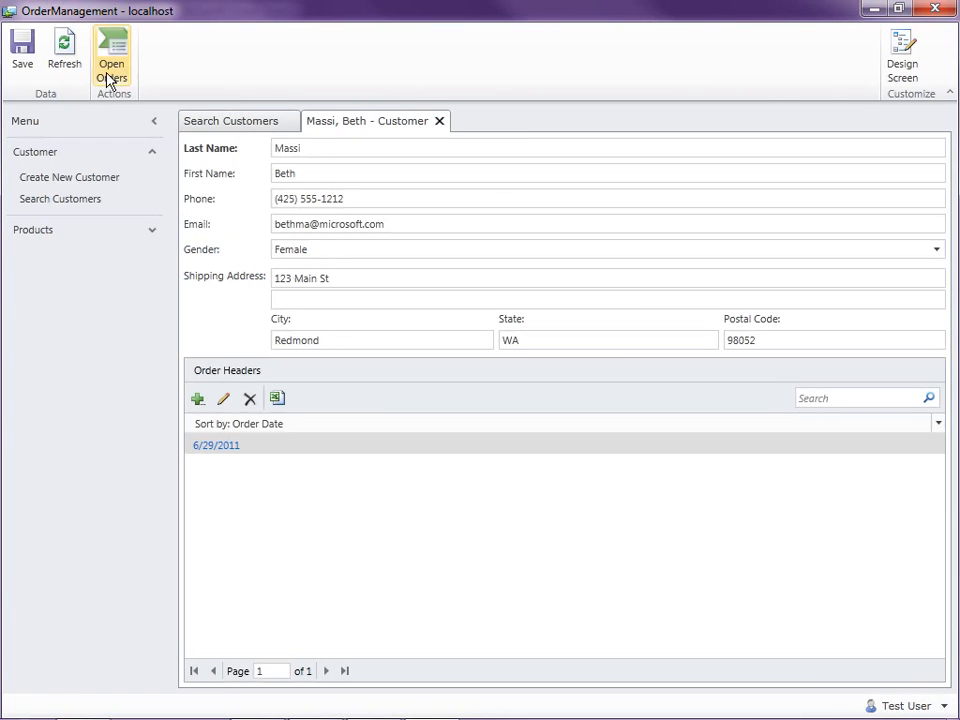
{"action": "left_click", "coordinate": [111, 55]}
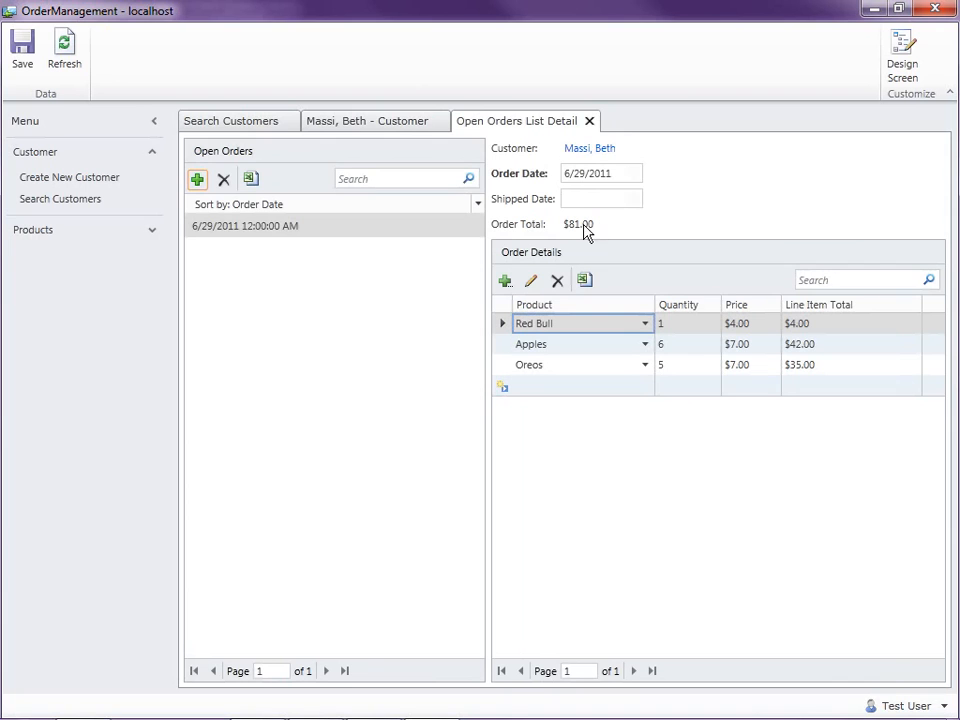
{"action": "left_click", "coordinate": [245, 226]}
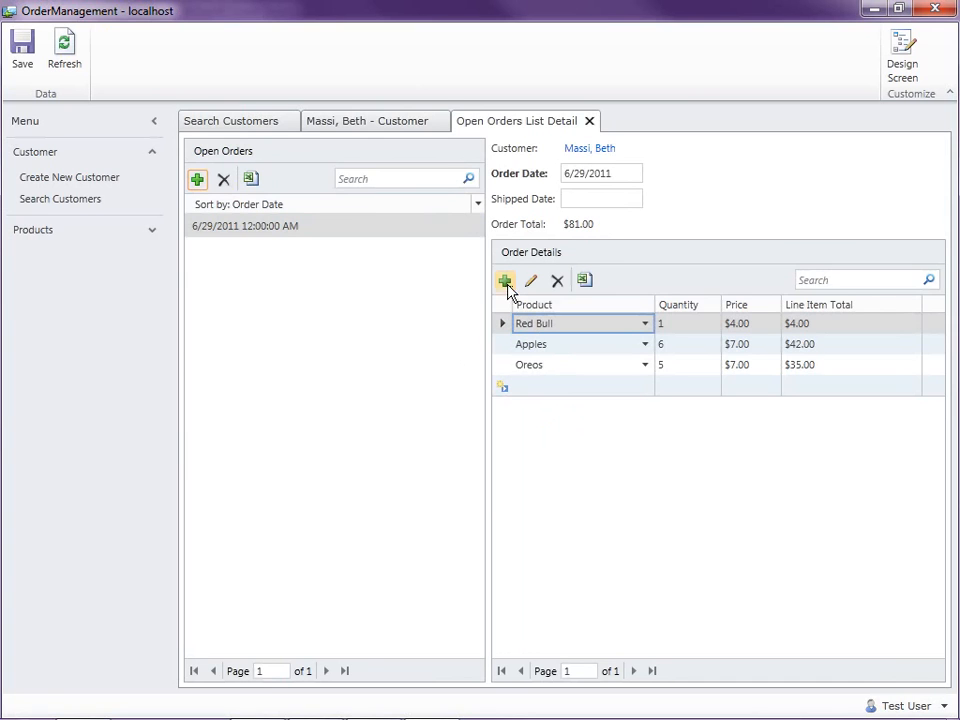
Try the Add New Order Detail form, then select the Oreos order line
{"action": "left_click", "coordinate": [505, 280]}
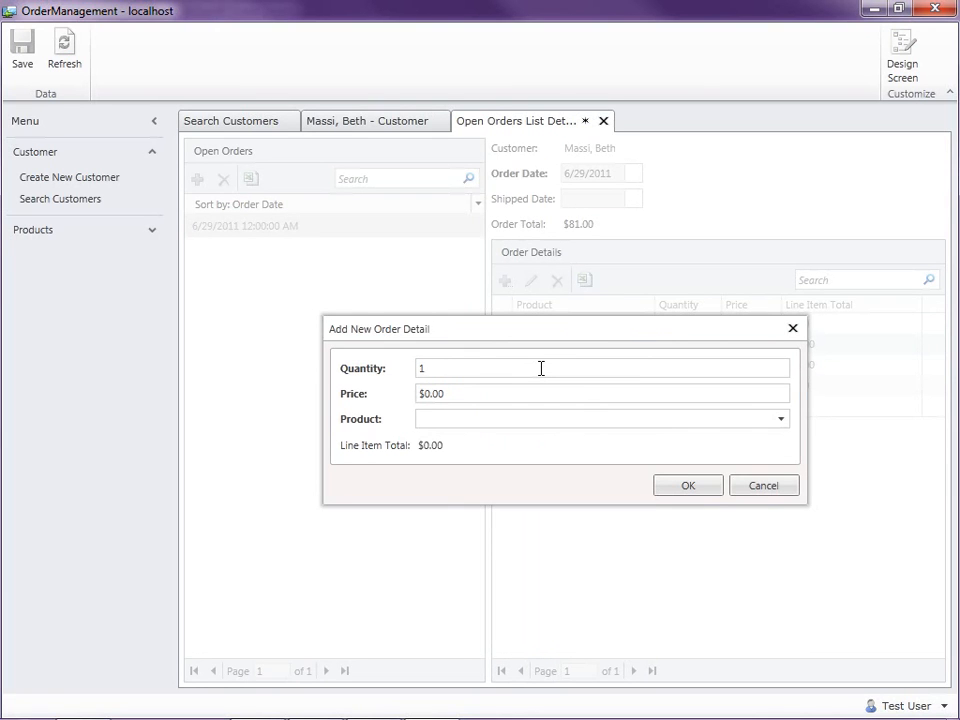
{"action": "mouse_move", "coordinate": [602, 393]}
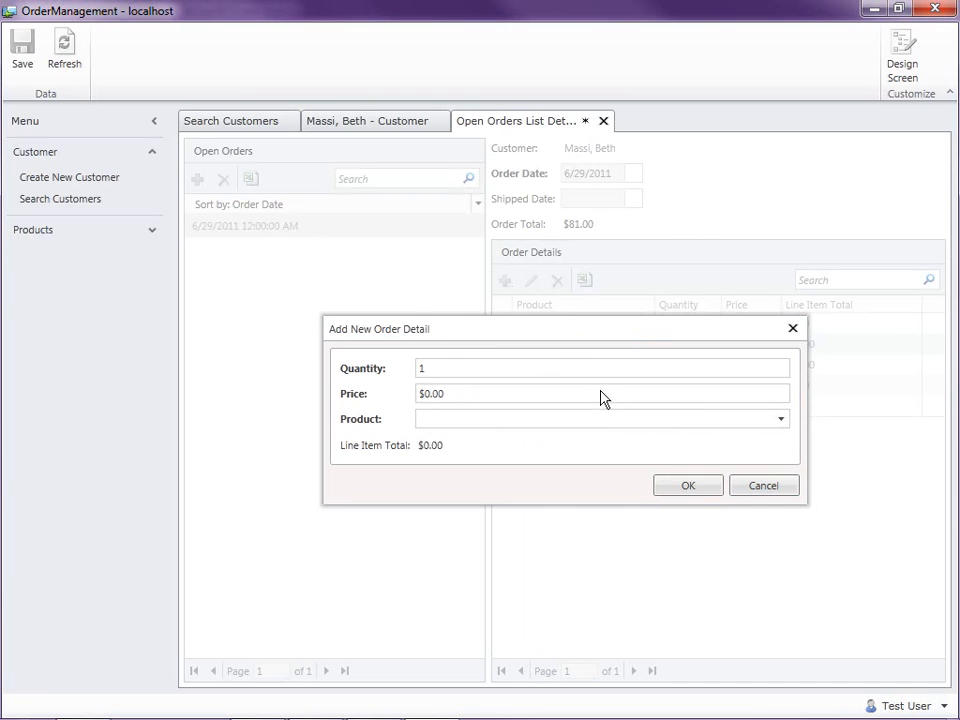
{"action": "mouse_move", "coordinate": [448, 447]}
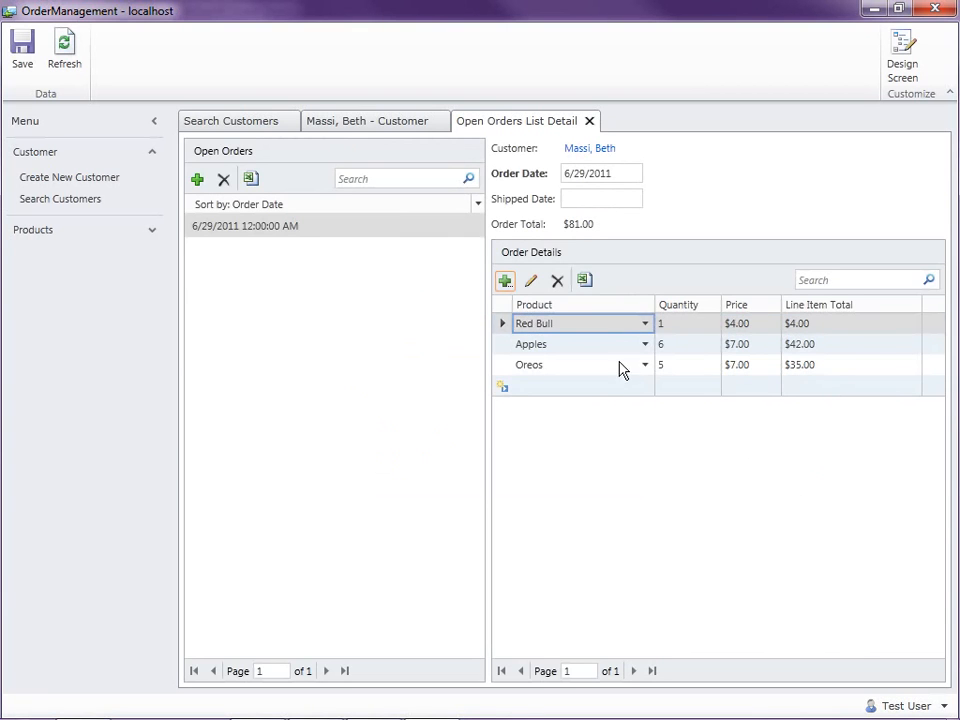
{"action": "left_click", "coordinate": [687, 364]}
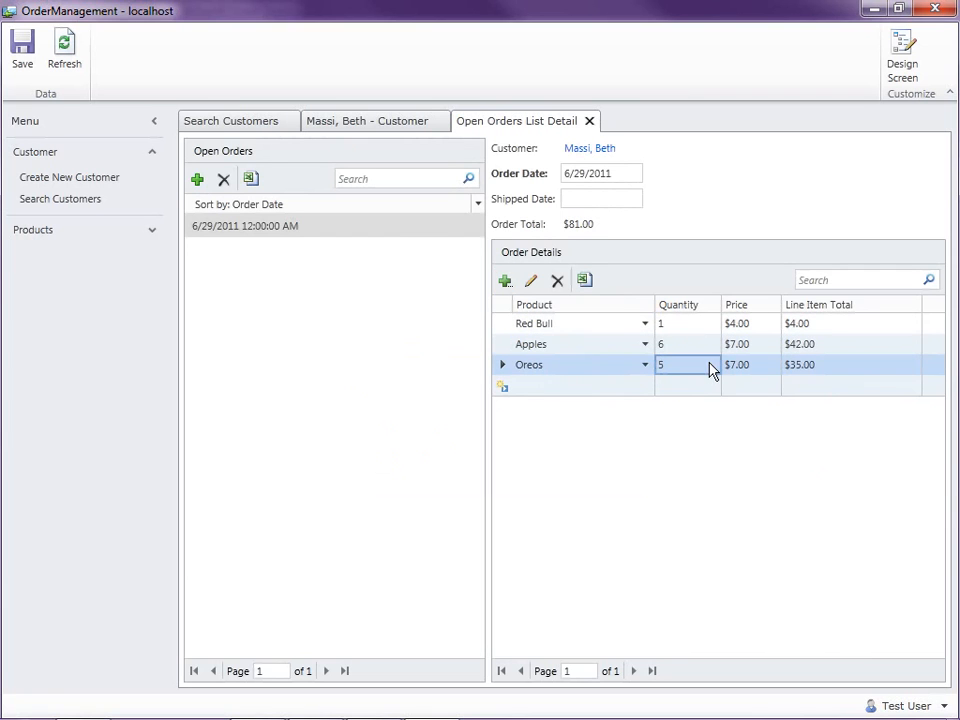
{"action": "mouse_move", "coordinate": [575, 398]}
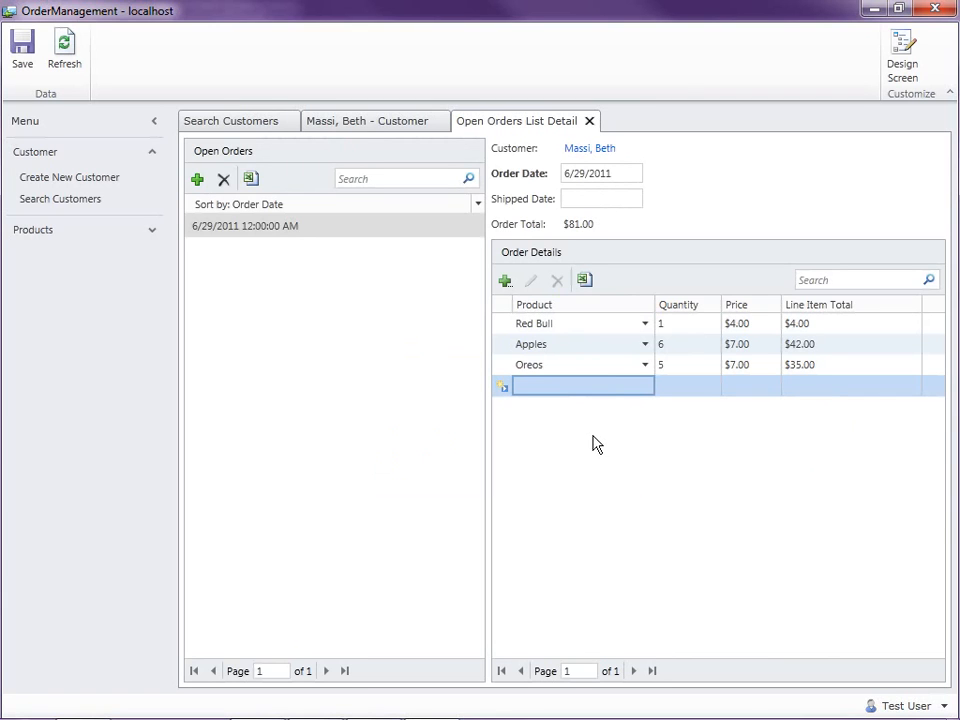
{"action": "mouse_move", "coordinate": [595, 413]}
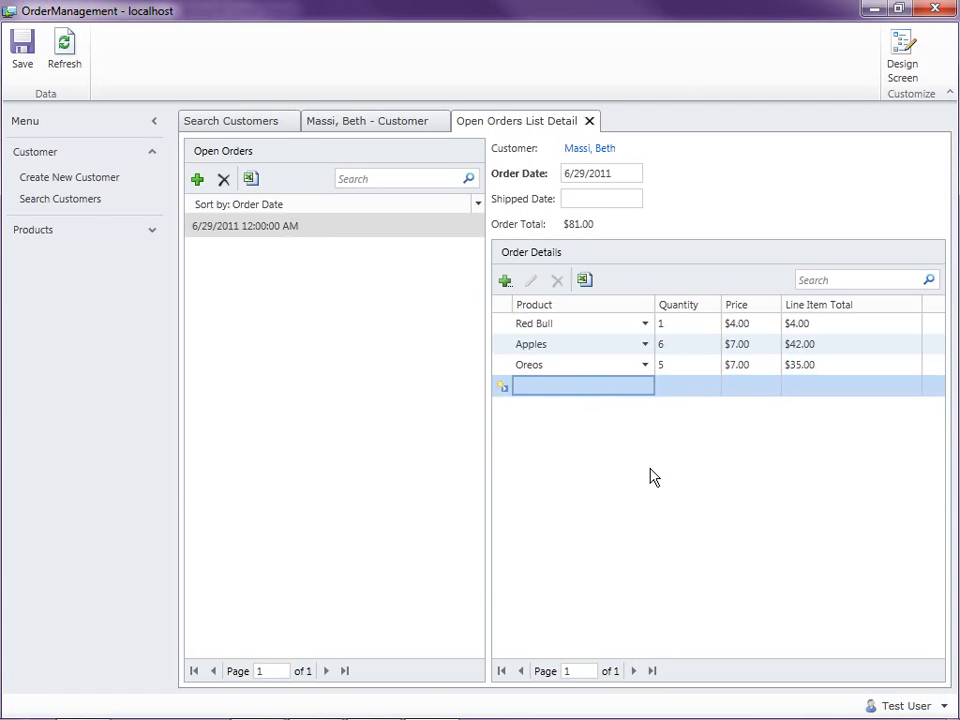
{"action": "mouse_move", "coordinate": [934, 11]}
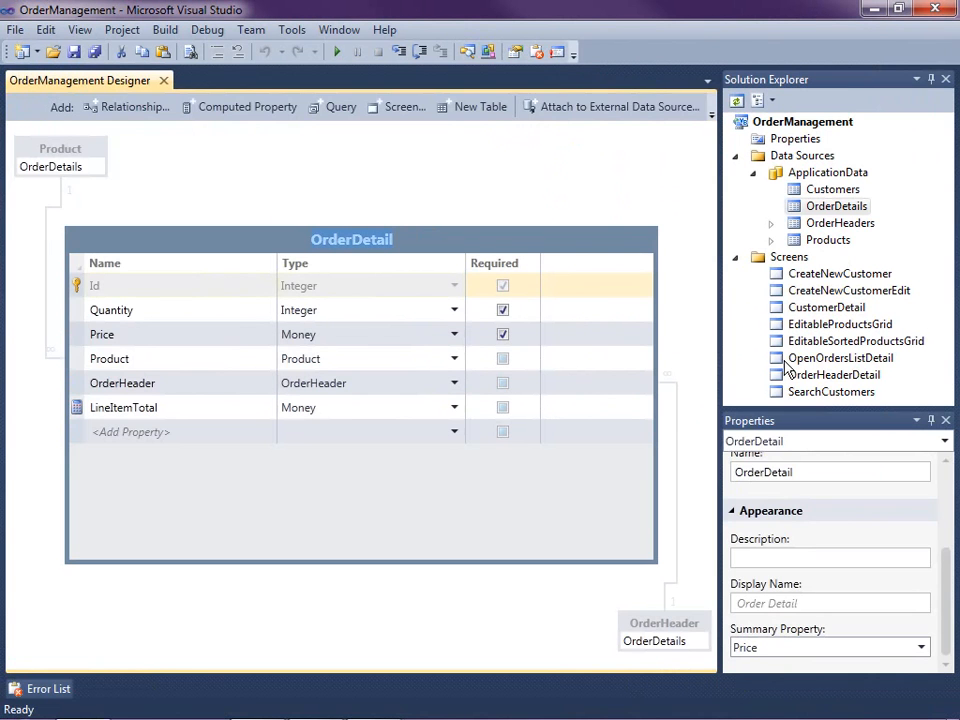
Open the OpenOrdersListDetail screen in the designer and go to its code file
{"action": "left_click", "coordinate": [840, 357]}
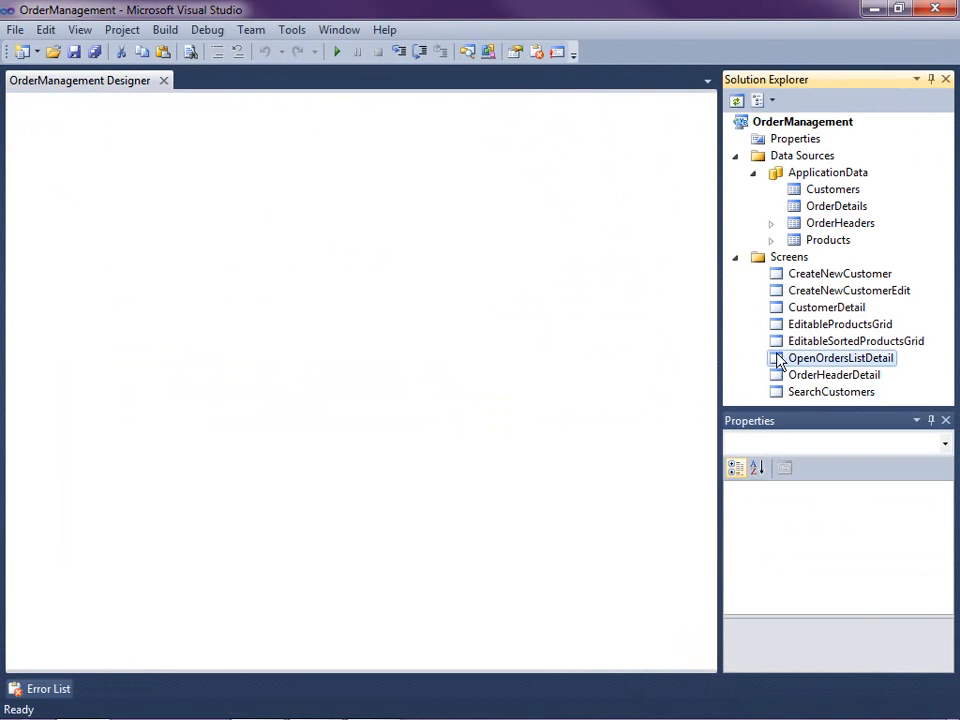
{"action": "double_click", "coordinate": [840, 358]}
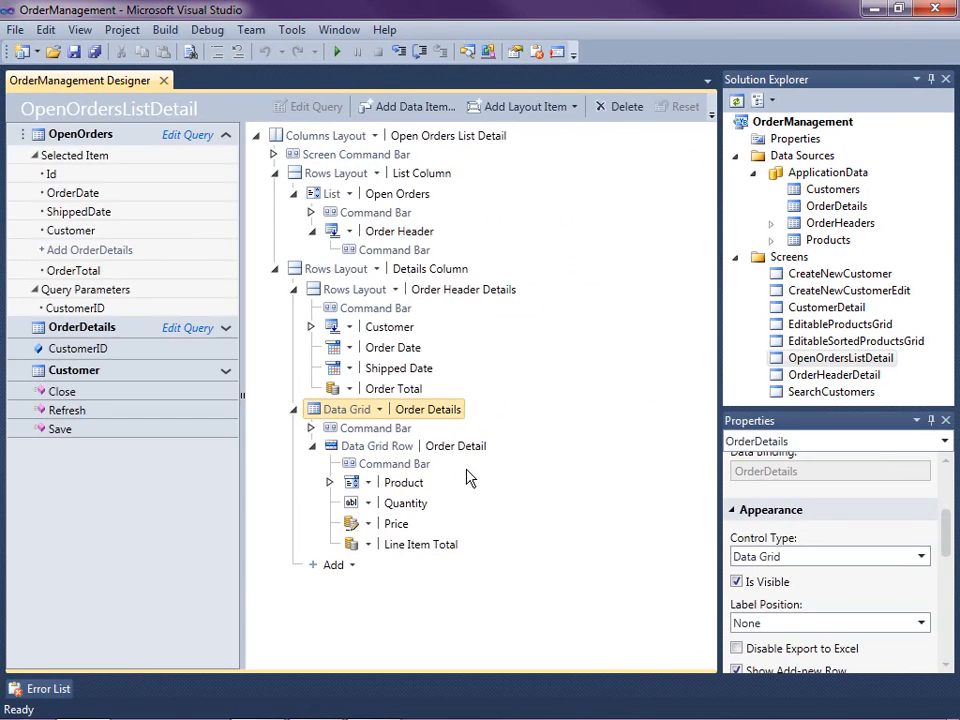
{"action": "mouse_move", "coordinate": [520, 505]}
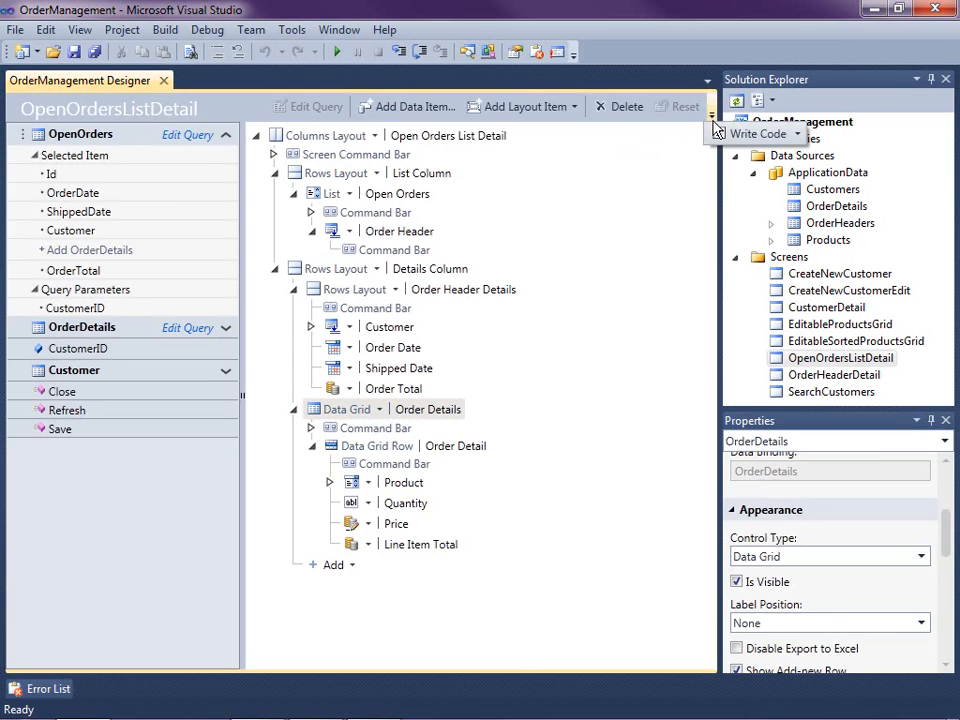
{"action": "mouse_move", "coordinate": [758, 133]}
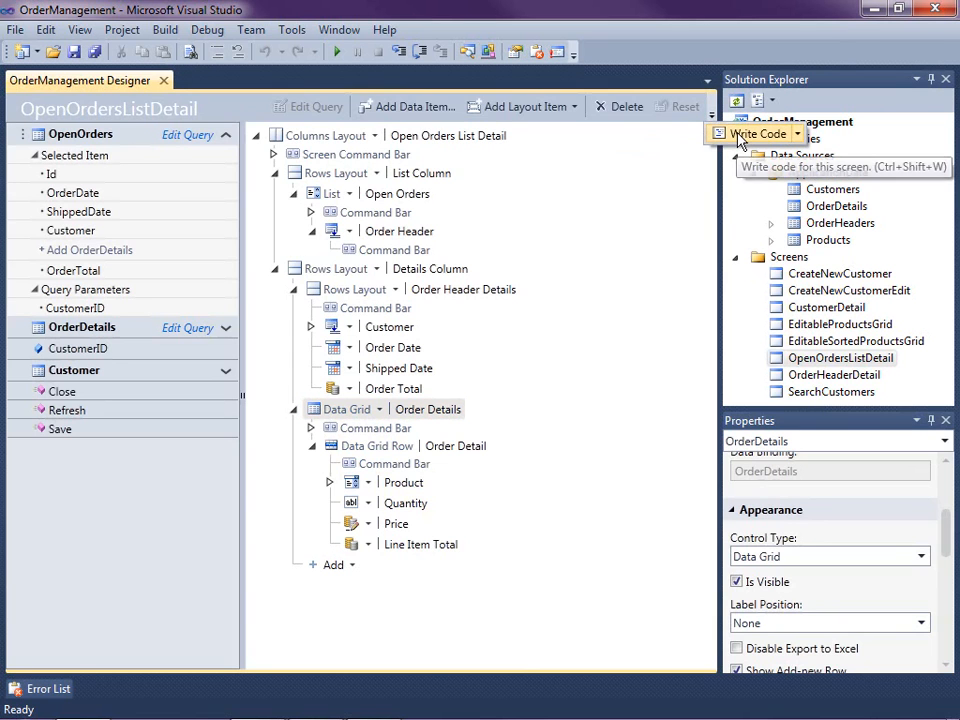
{"action": "left_click", "coordinate": [757, 133]}
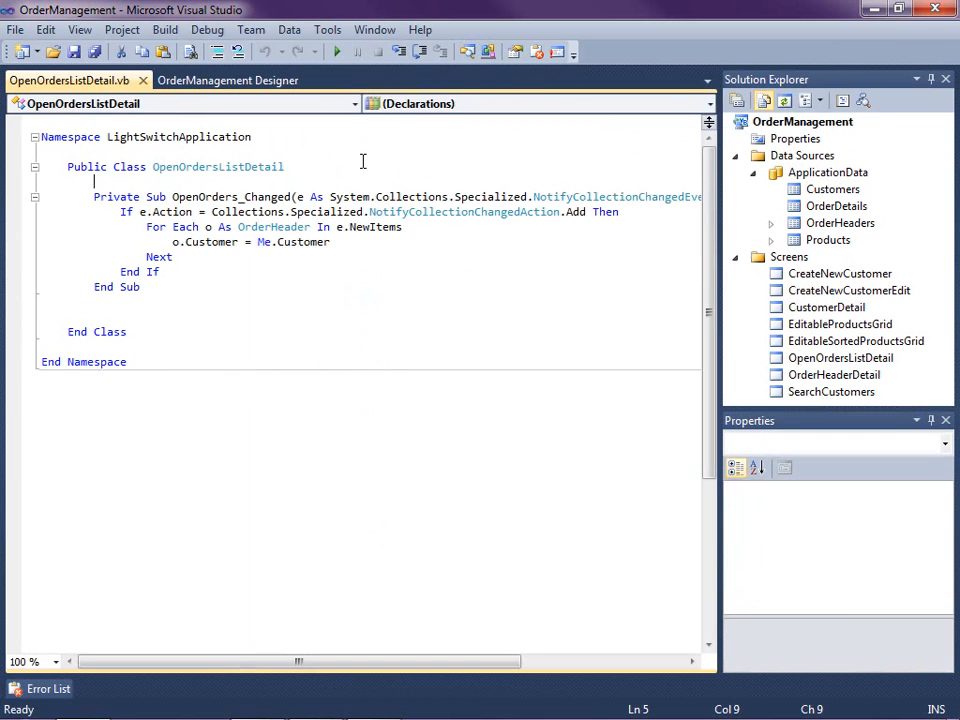
{"action": "mouse_move", "coordinate": [210, 180]}
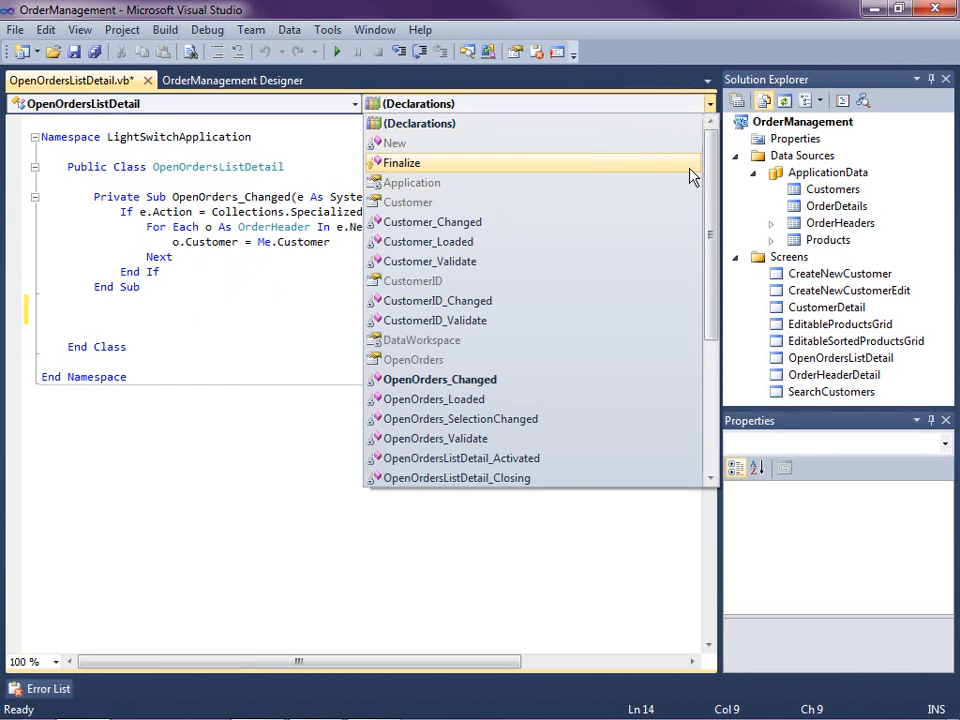
Reuse the Add-action If check from OpenOrders_Changed inside the OrderDetails_Changed handler
{"action": "scroll", "scroll_direction": "down", "scroll_amount": 3}
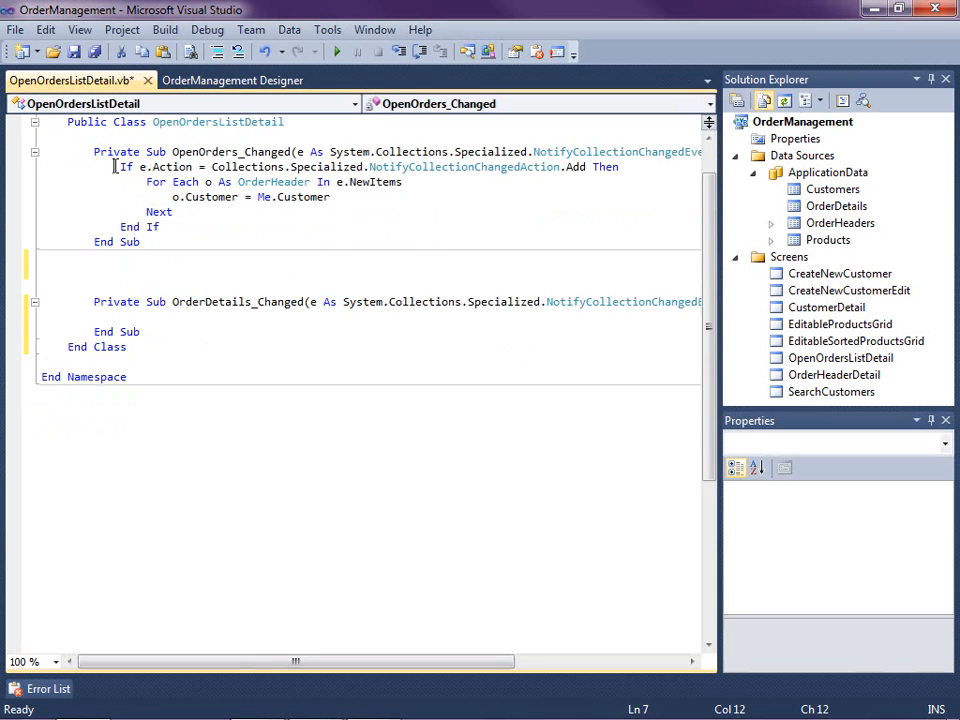
{"action": "left_click_drag", "start_coordinate": [119, 166], "coordinate": [620, 166]}
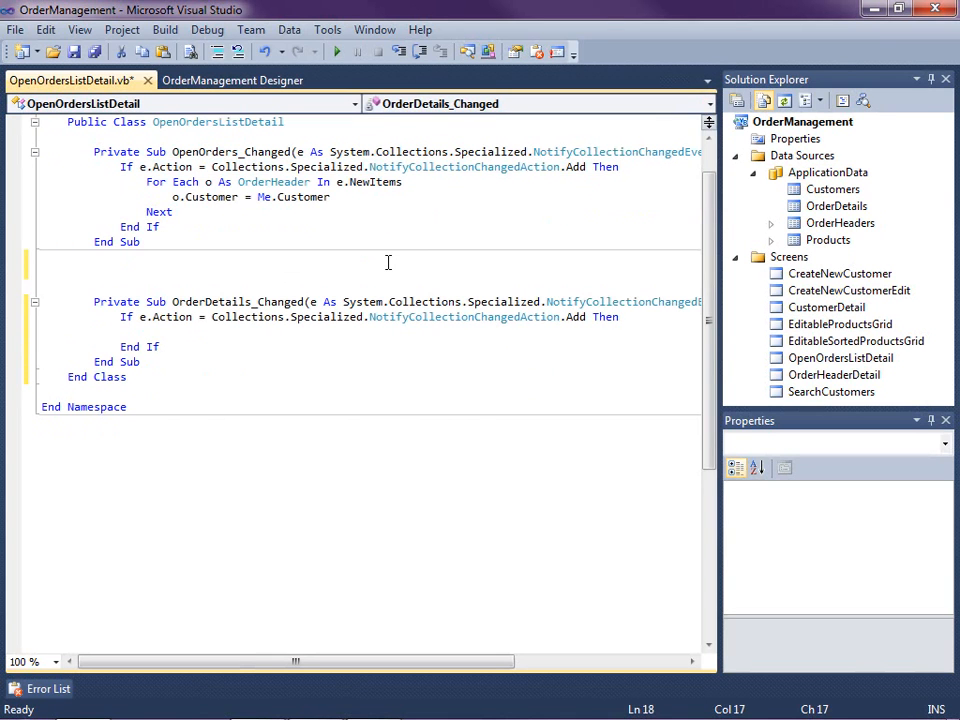
{"action": "left_click", "coordinate": [146, 331]}
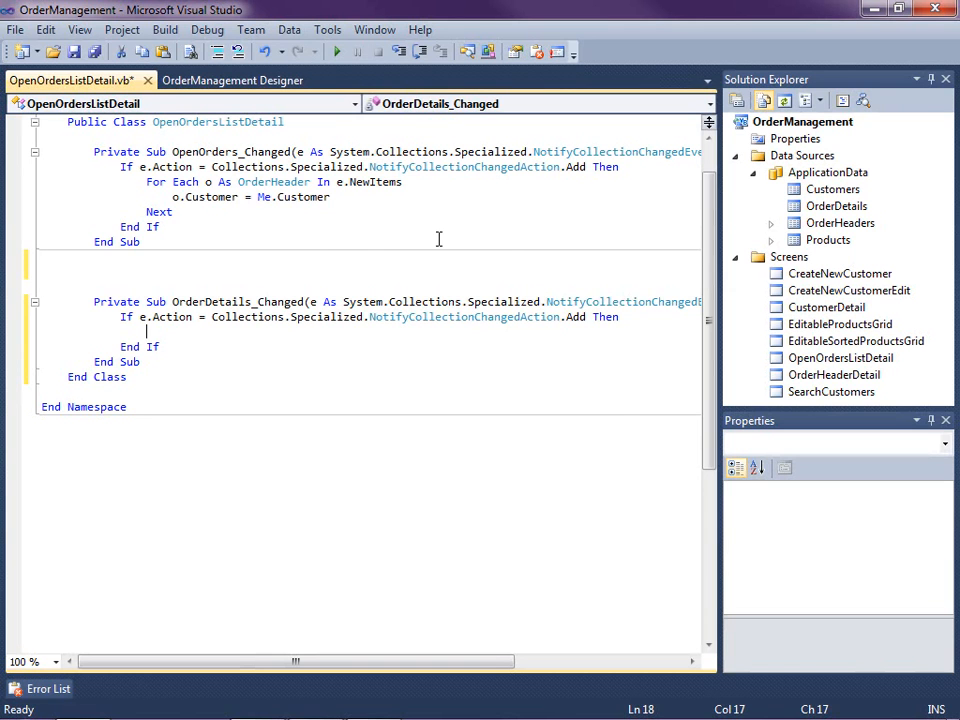
Require more than one order detail and e.NewItems.Count = 1 in the If condition
{"action": "type", "text": "If"}
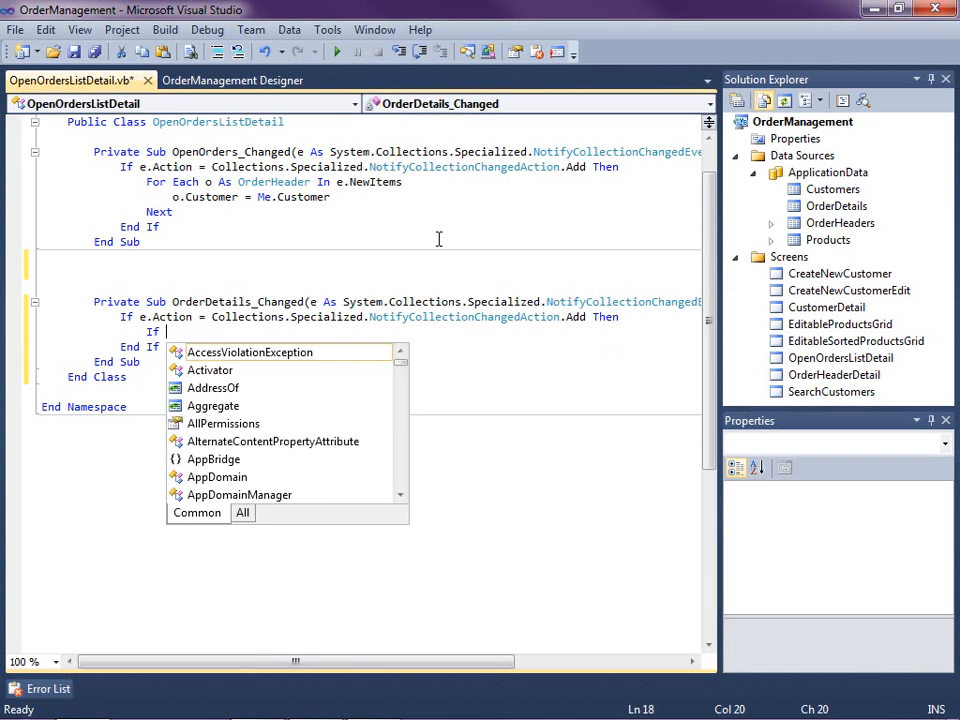
{"action": "type", "text": "Me.o"}
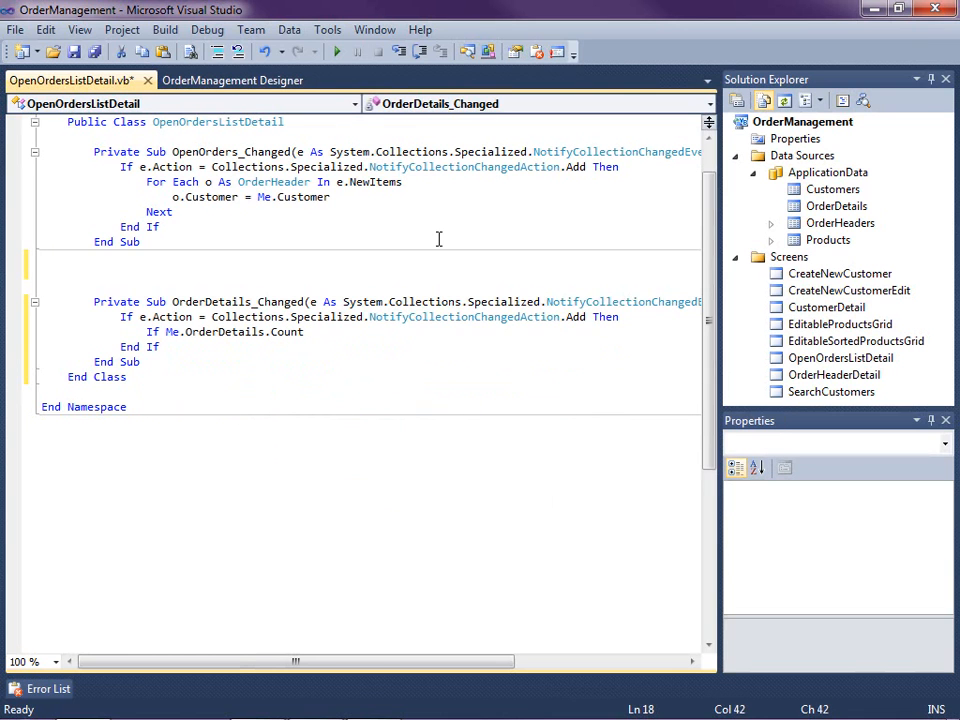
{"action": "type", "text": "> 1"}
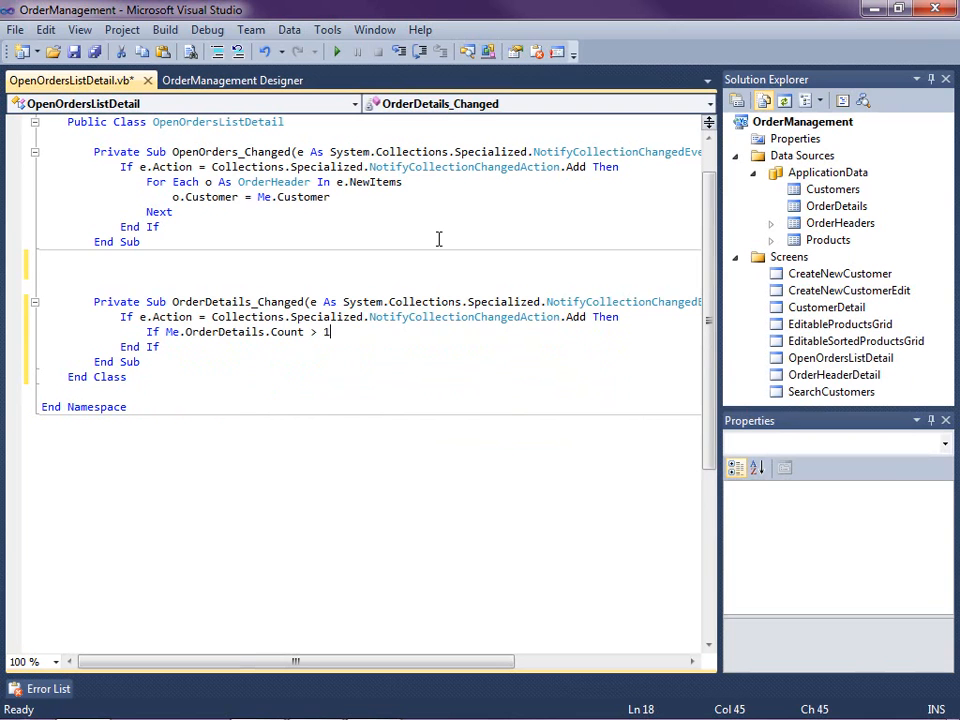
{"action": "type", "text": "and"}
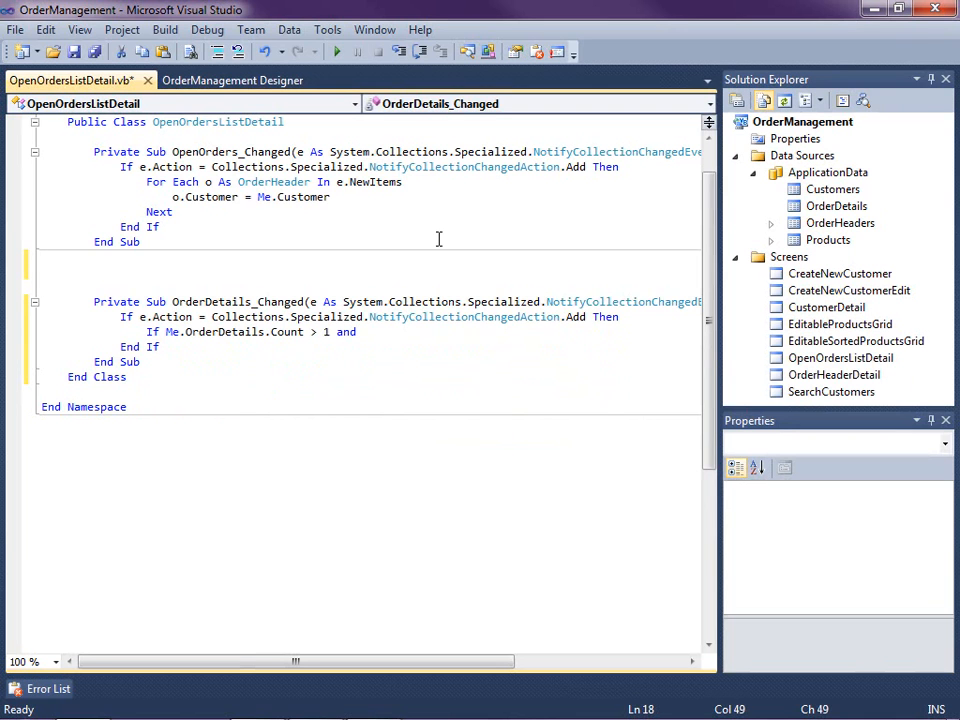
{"action": "type", "text": "e.n"}
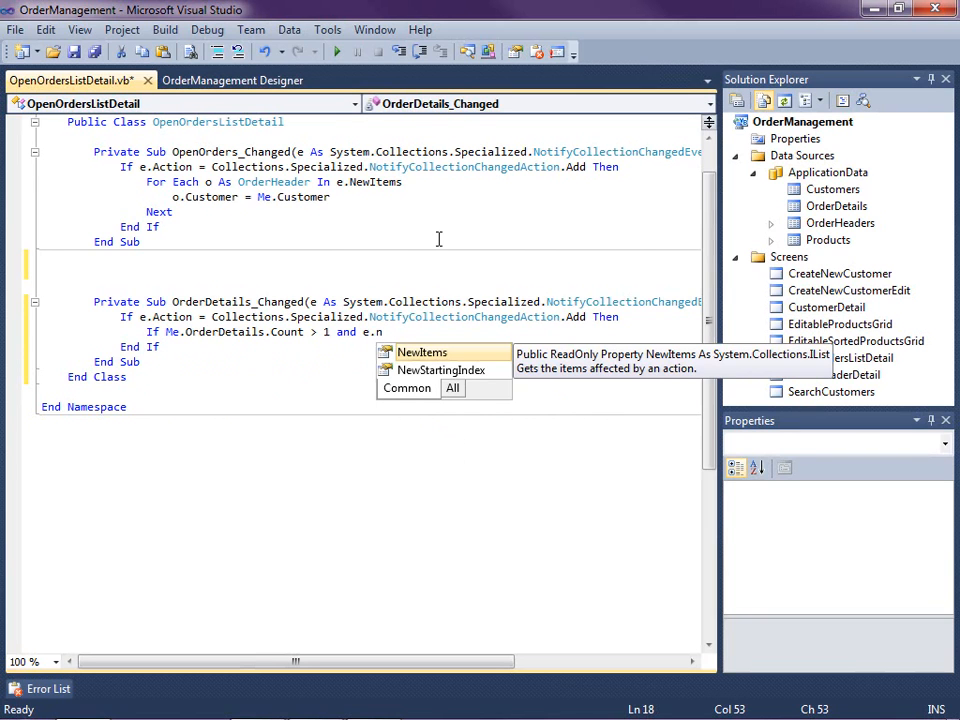
{"action": "type", "text": "n"}
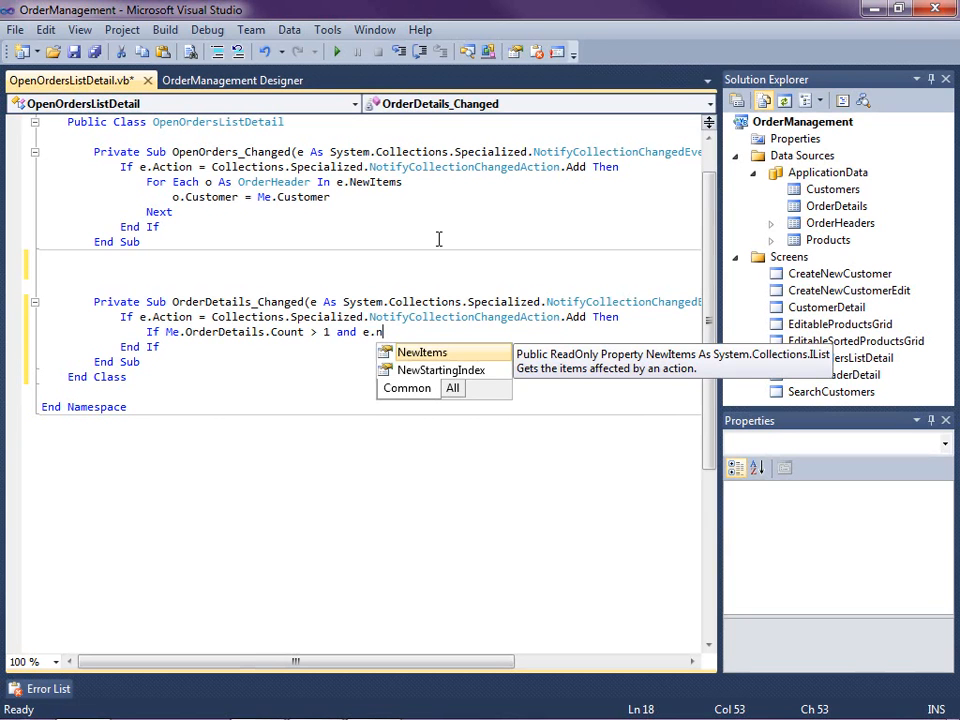
{"action": "type", "text": "c"}
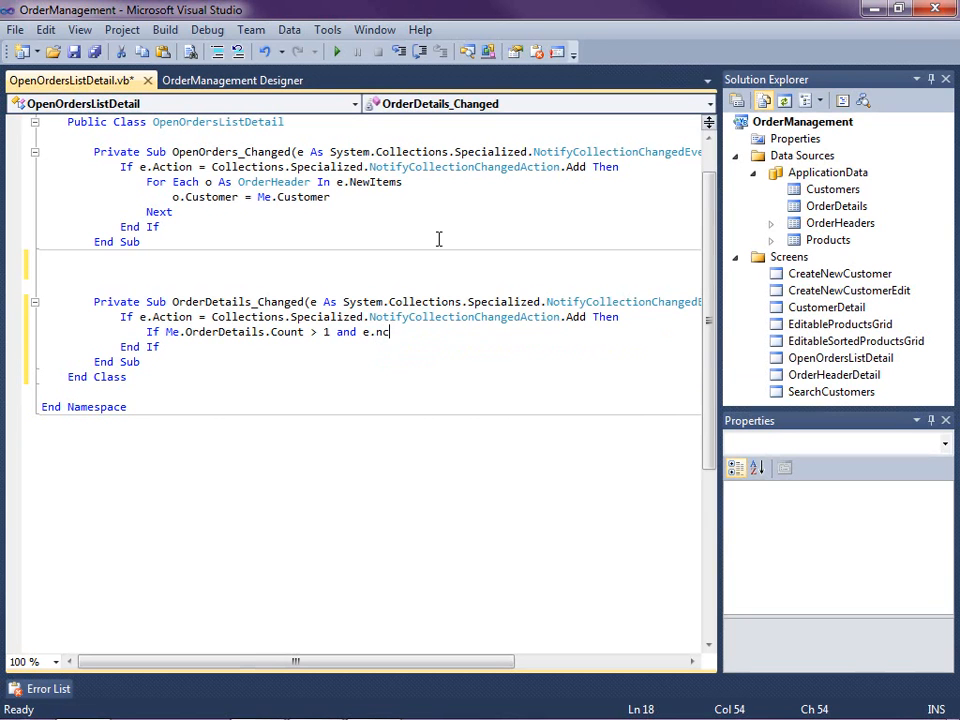
{"action": "type", "text": "ewItems."}
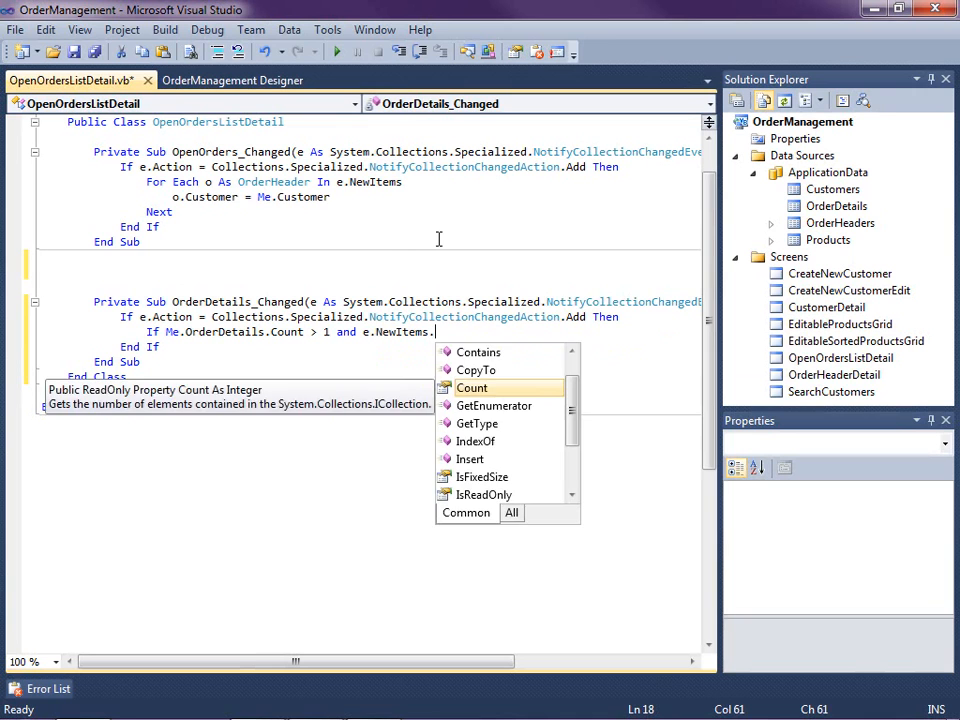
{"action": "type", "text": "Count = 1"}
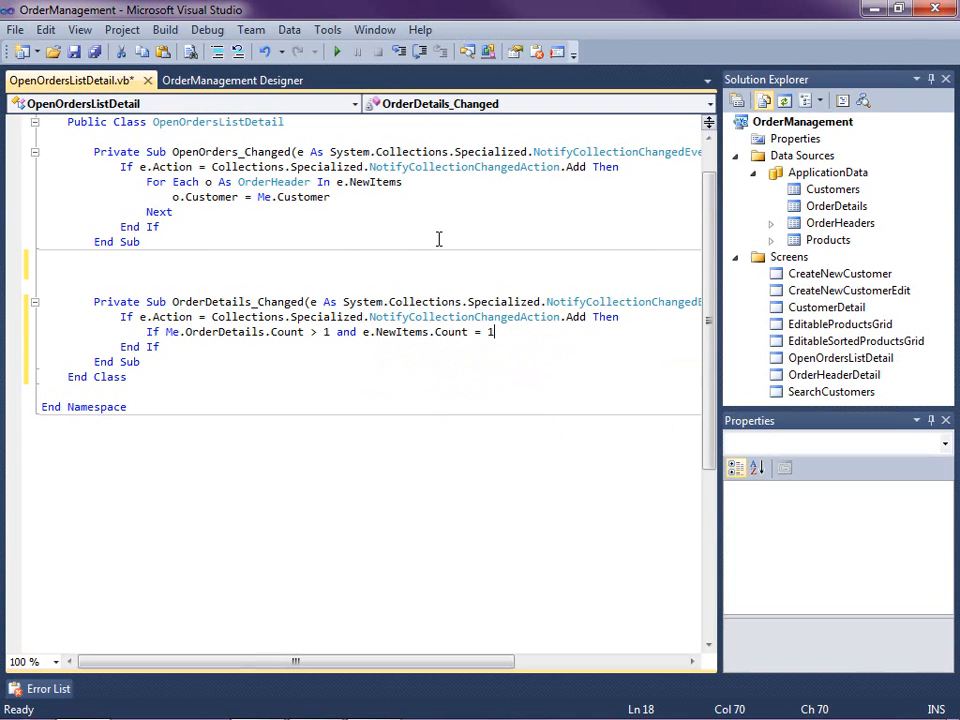
Add a Try/Catch block declaring newDetail As OrderDetail = e.NewItems(0)
{"action": "type", "text": "try"}
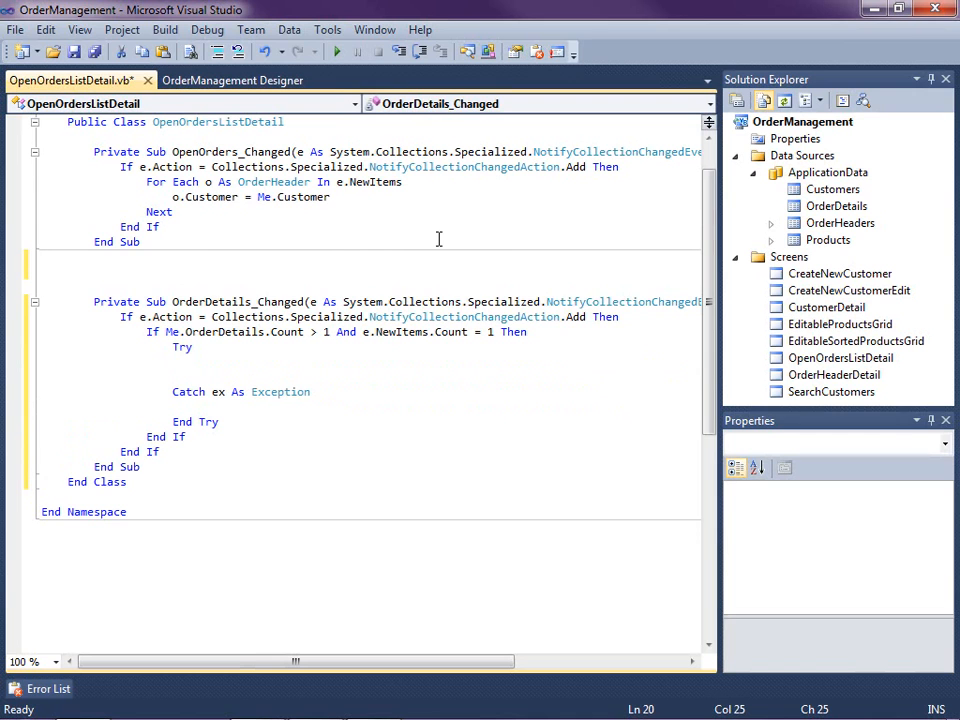
{"action": "type", "text": "dim"}
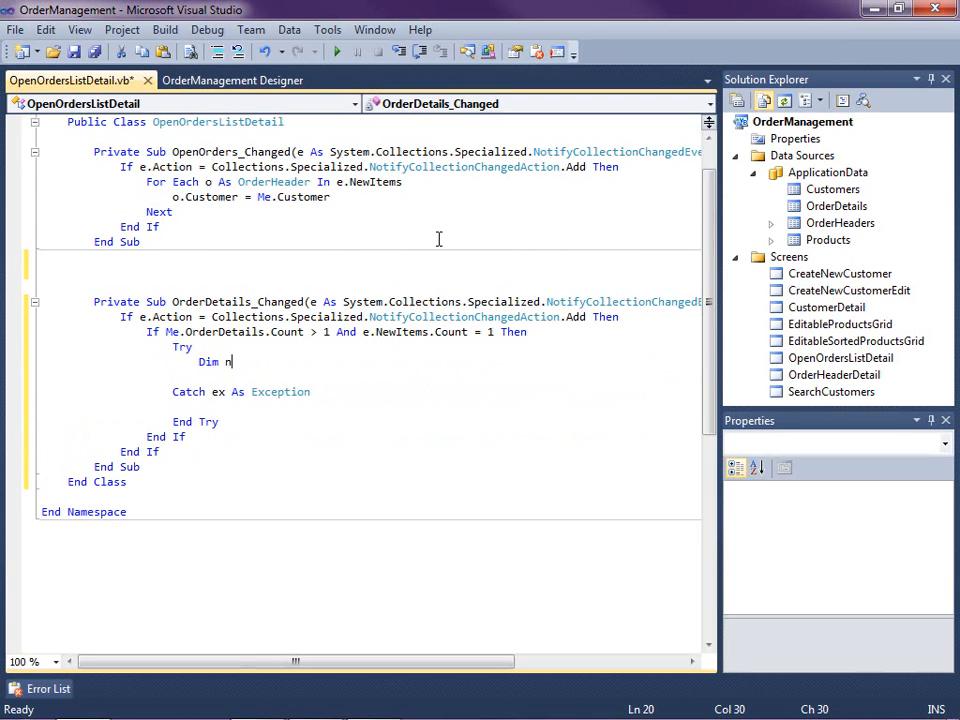
{"action": "type", "text": "ewDetail"}
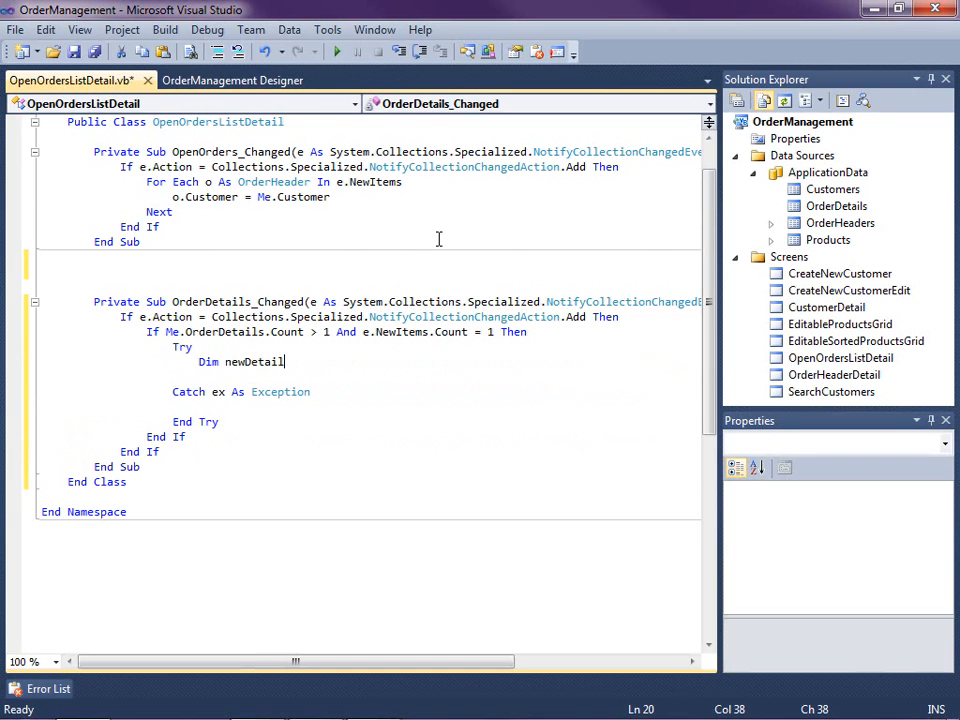
{"action": "type", "text": "a"}
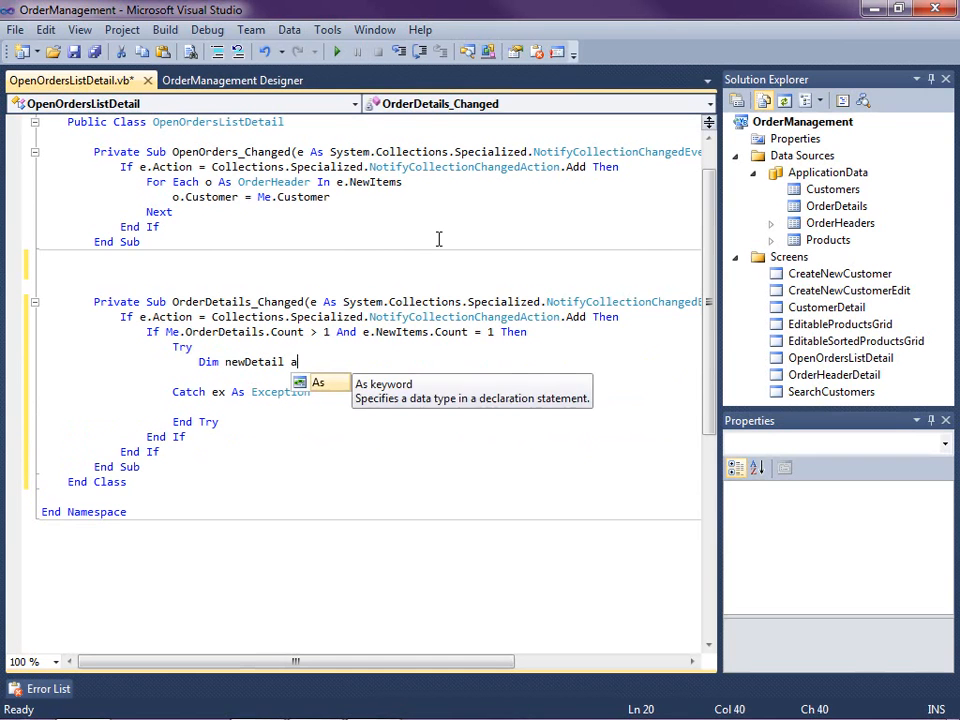
{"action": "type", "text": "ord"}
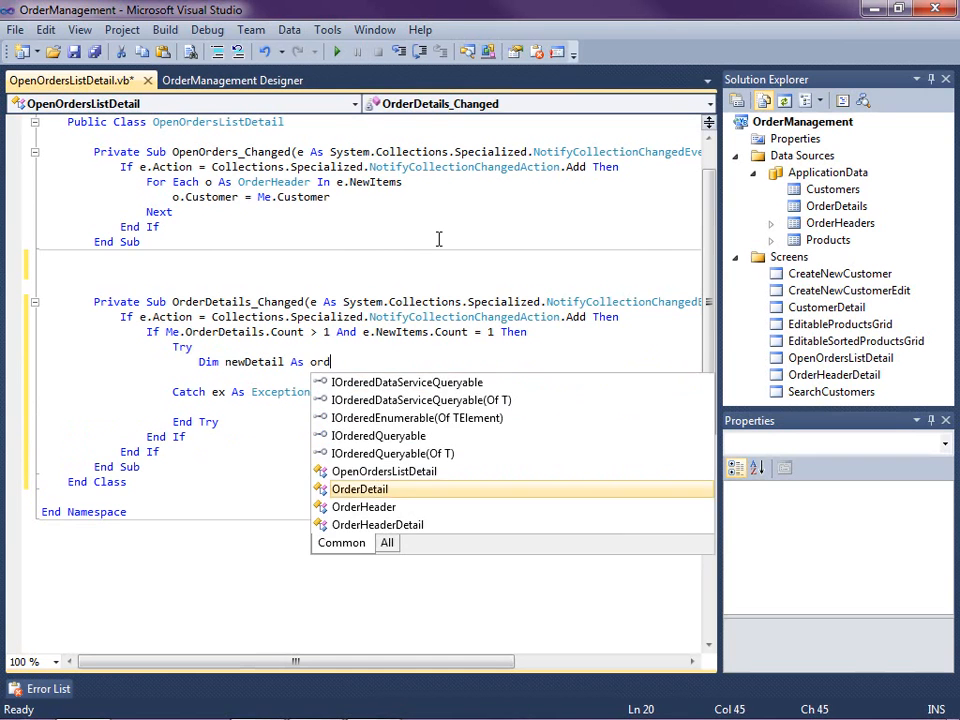
{"action": "type", "text": "OrderDetail = n"}
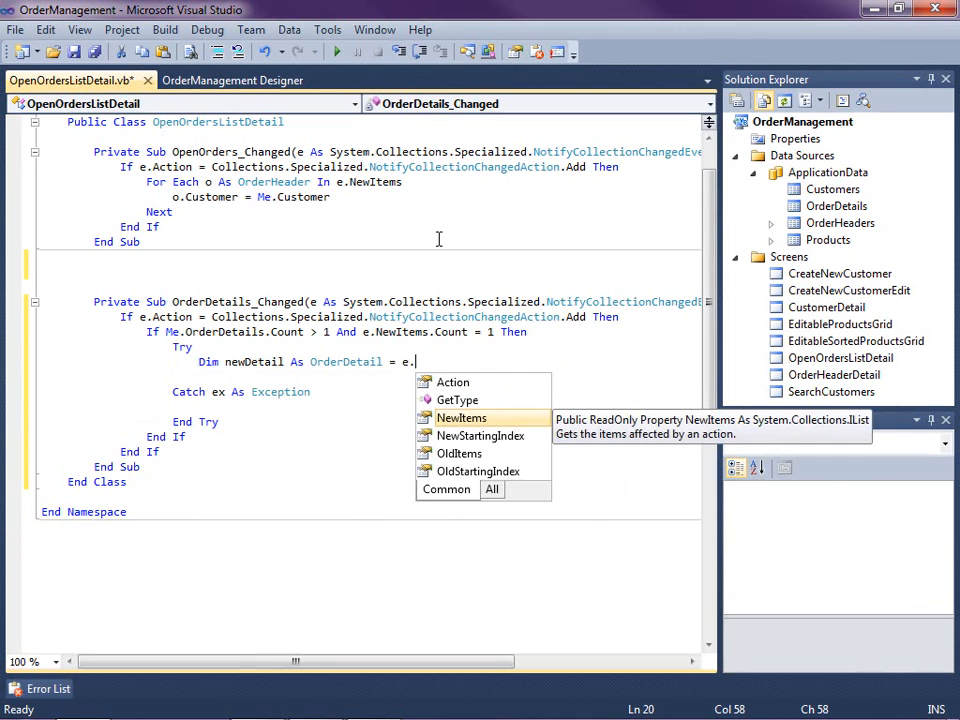
{"action": "type", "text": "NewItems("}
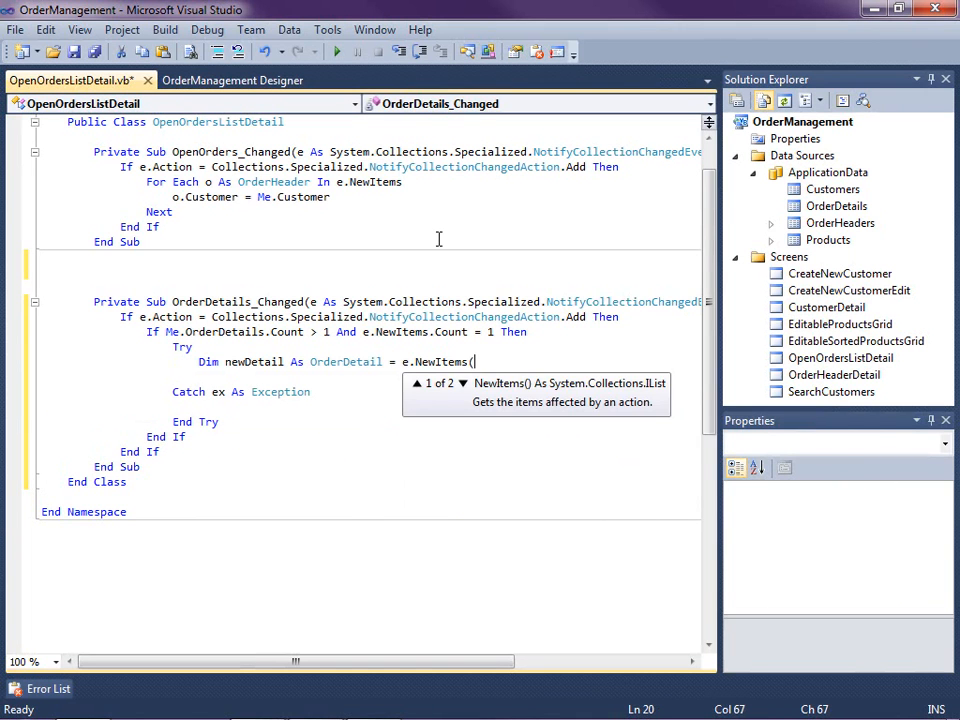
{"action": "type", "text": "0)"}
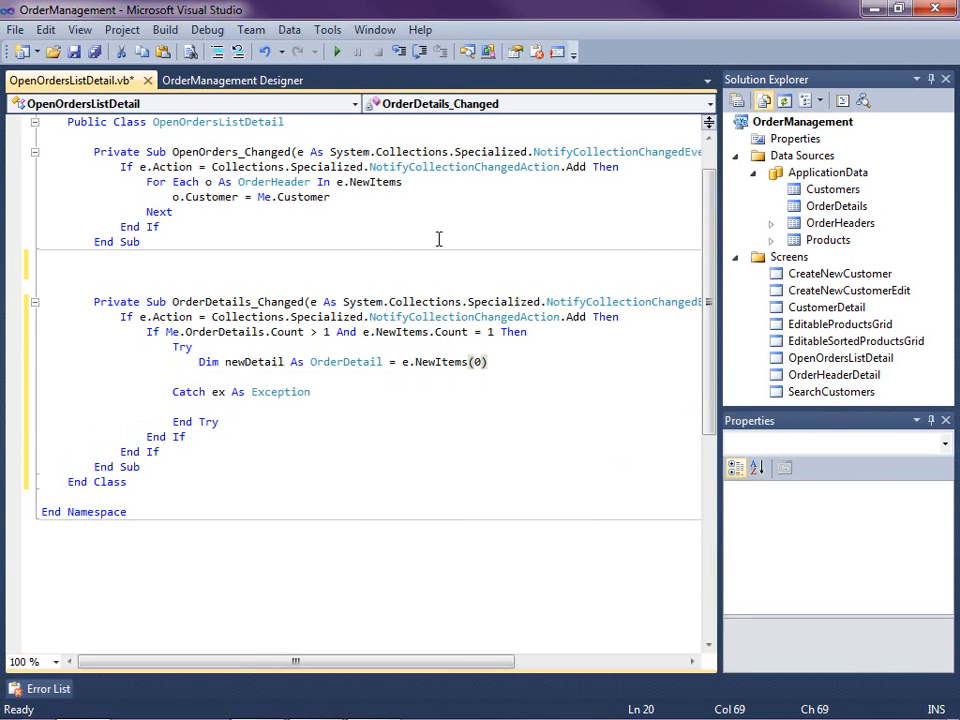
{"action": "left_click", "coordinate": [488, 361]}
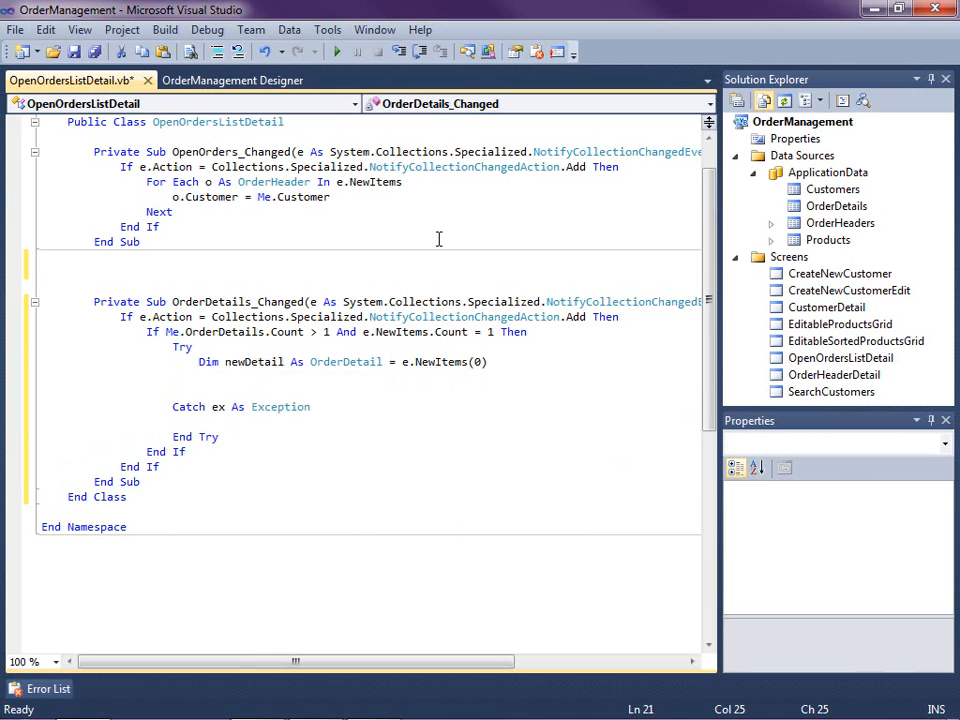
Declare currentDetail As OrderDetail = Me.OrderDetails(e.NewStartingIndex - 1)
{"action": "type", "text": "dim"}
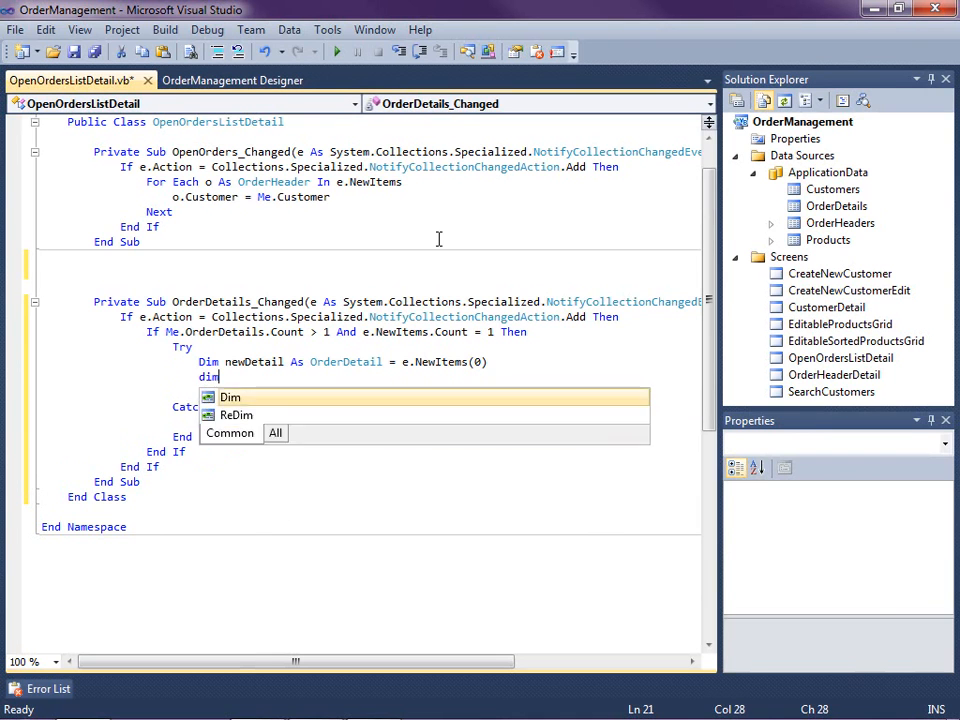
{"action": "type", "text": "currentDetail as"}
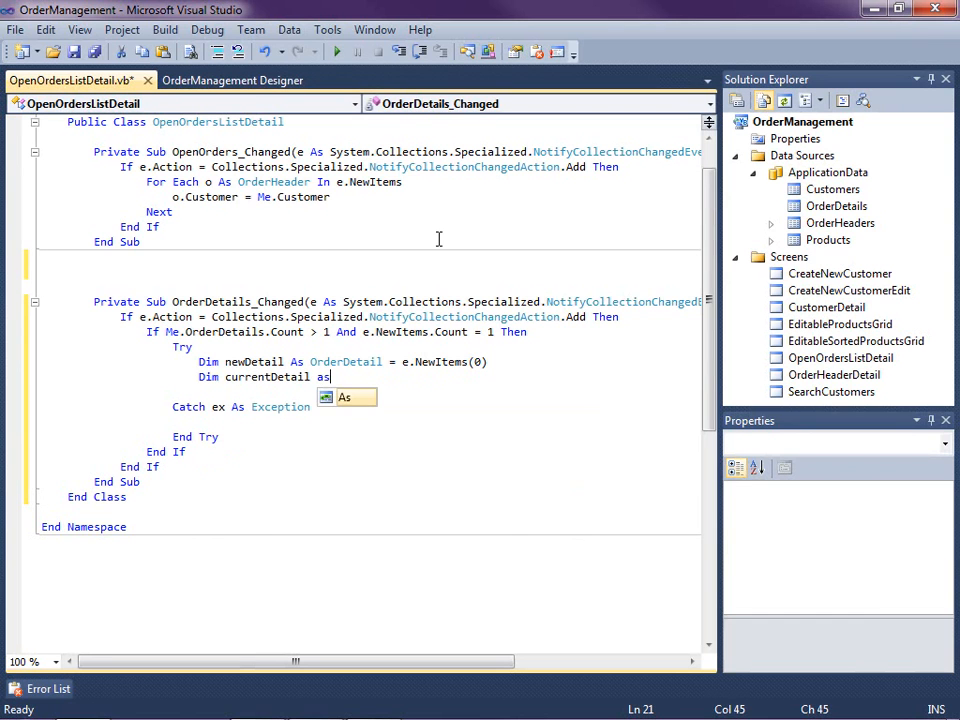
{"action": "type", "text": "orderDetail = Me.OrderDetails(e."}
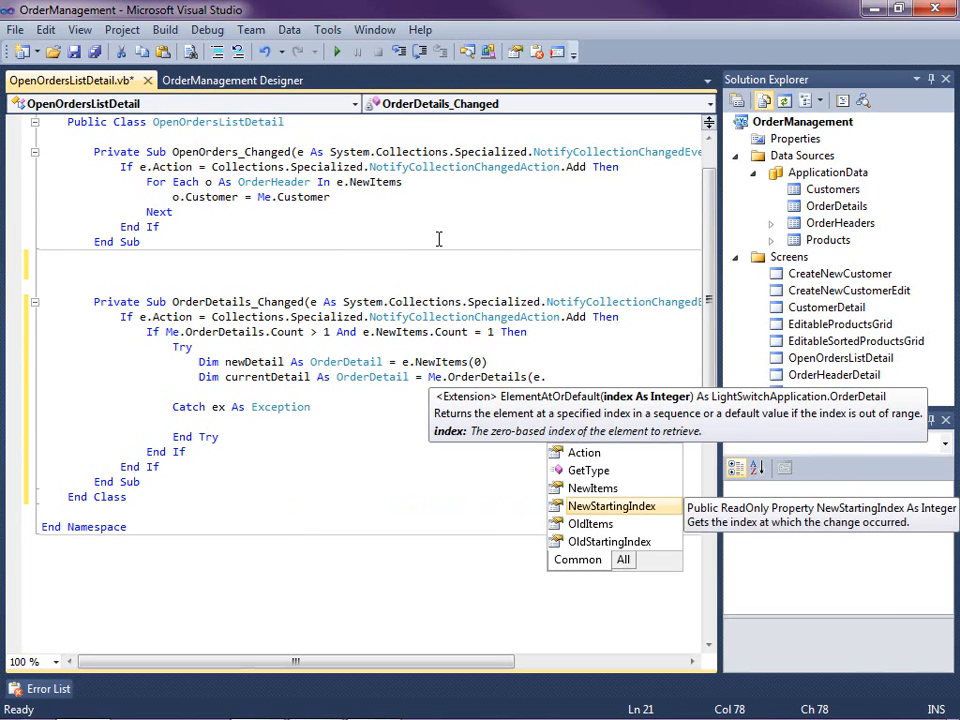
{"action": "type", "text": "("}
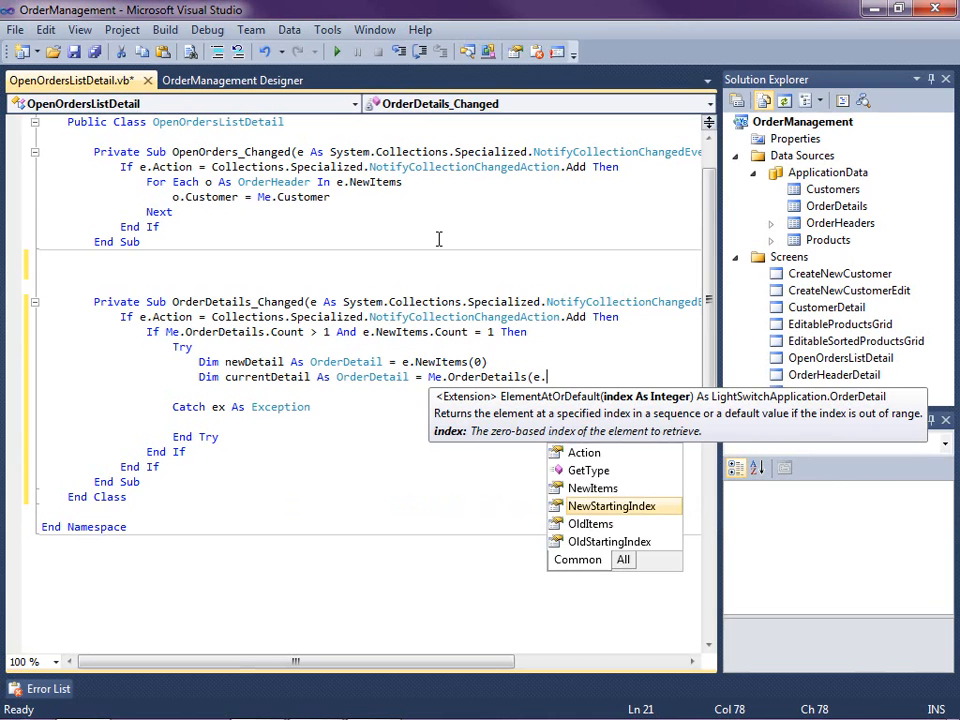
{"action": "type", "text": "NewStartingIndex"}
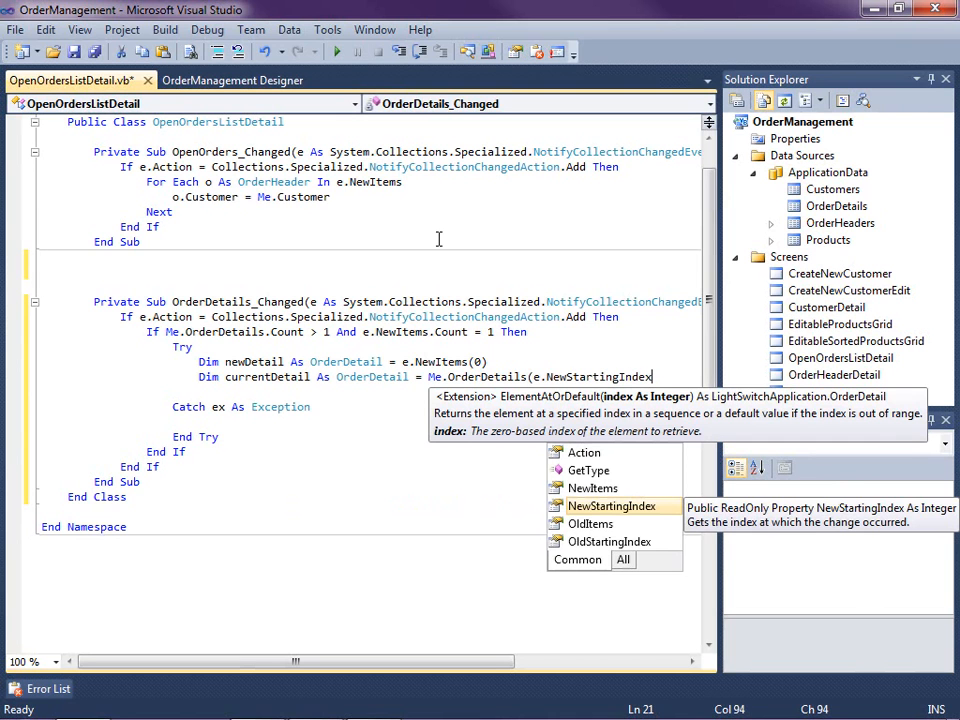
{"action": "type", "text": "-1"}
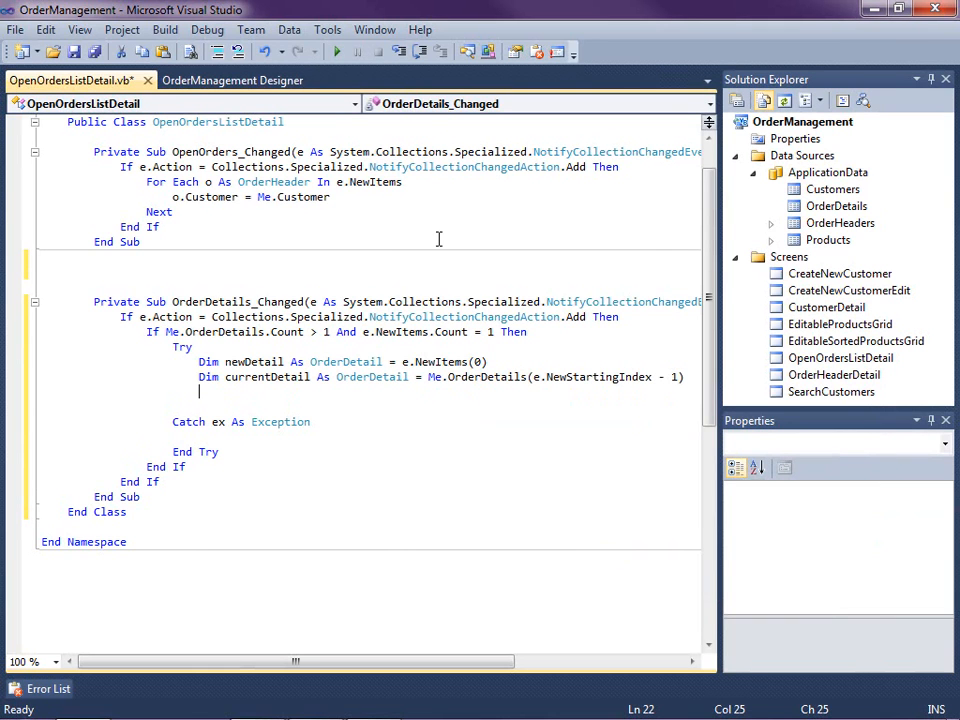
{"action": "mouse_move", "coordinate": [268, 377]}
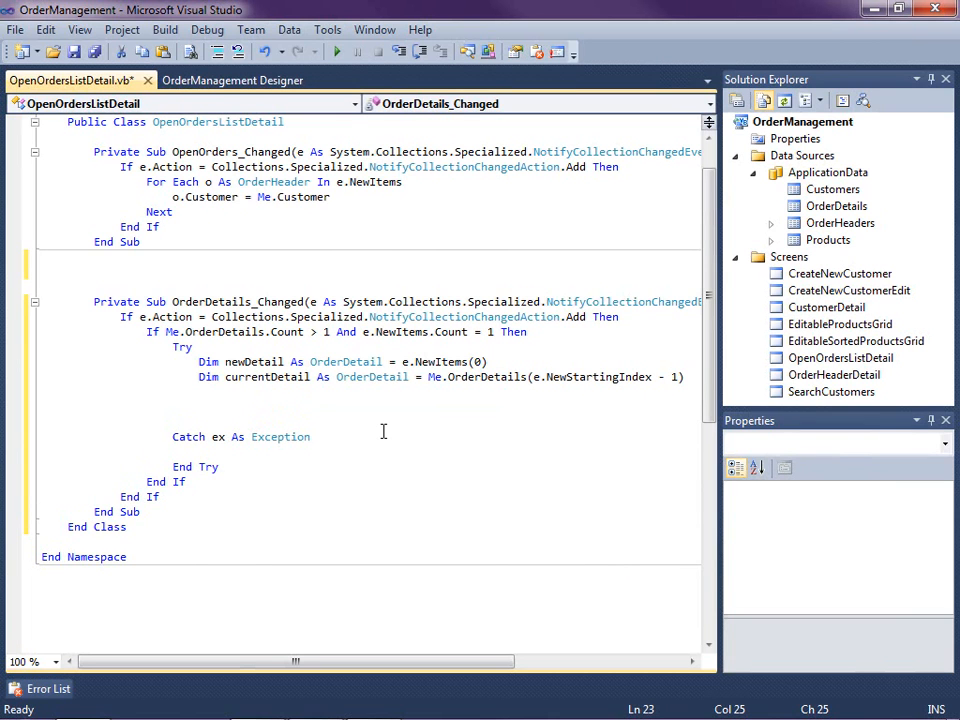
Assign newDetail.Price and newDetail.Quantity from currentDetail in the Try block
{"action": "type", "text": "newDetail."}
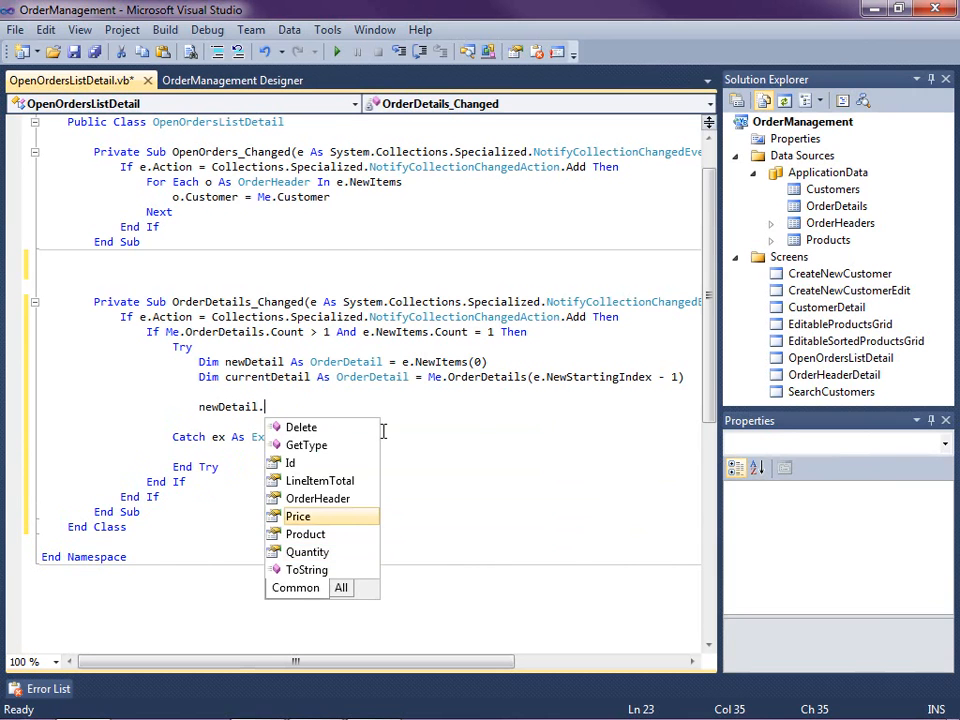
{"action": "type", "text": "Price=ne"}
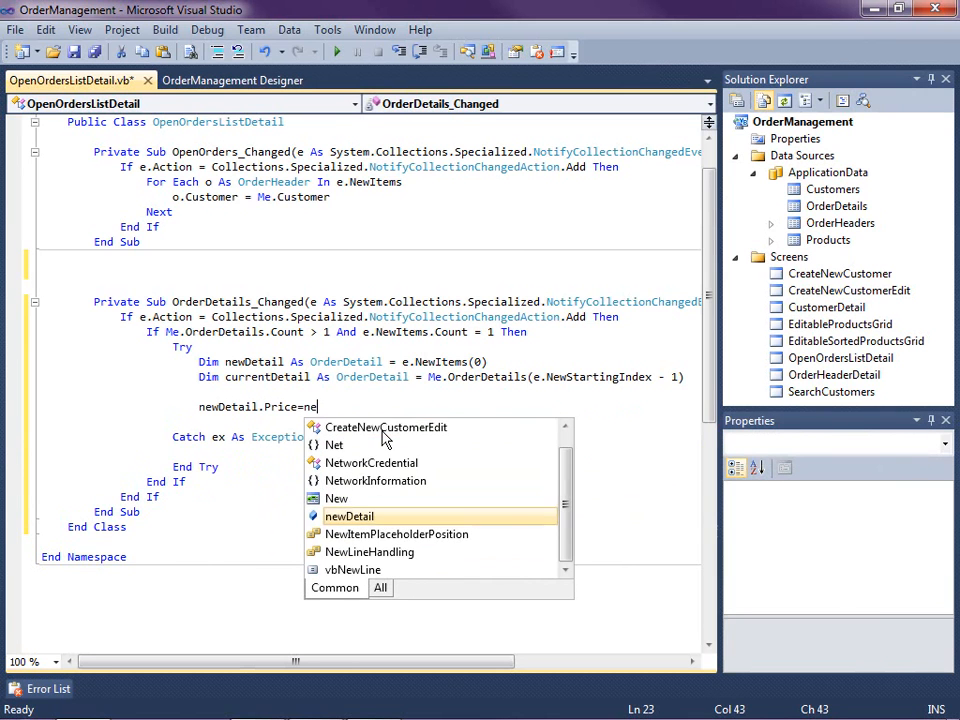
{"action": "type", "text": "currentDetail."}
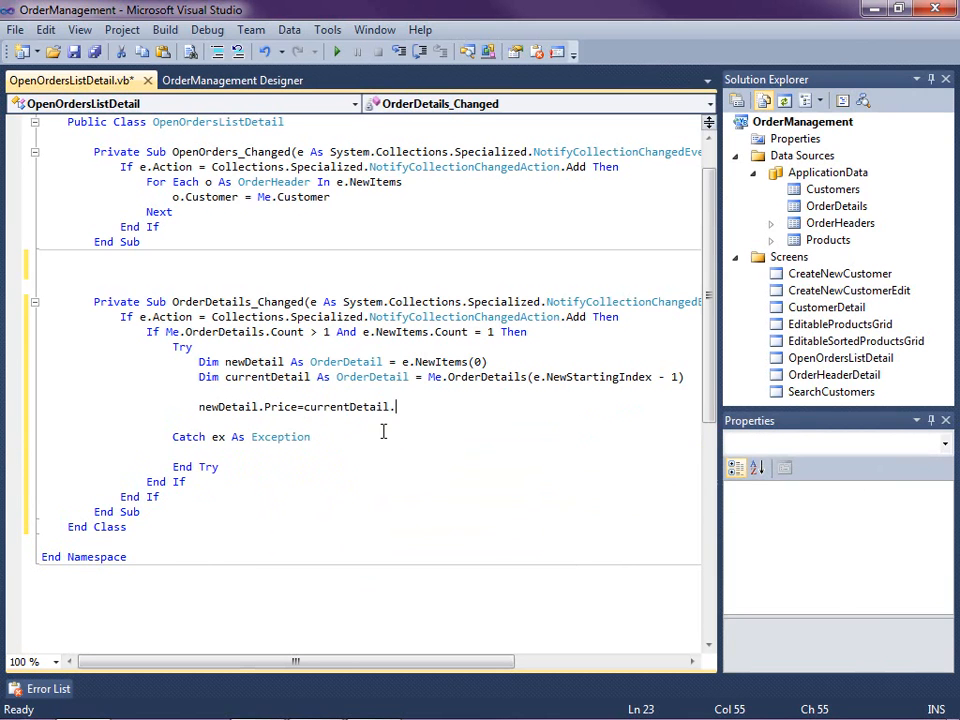
{"action": "type", "text": "Price"}
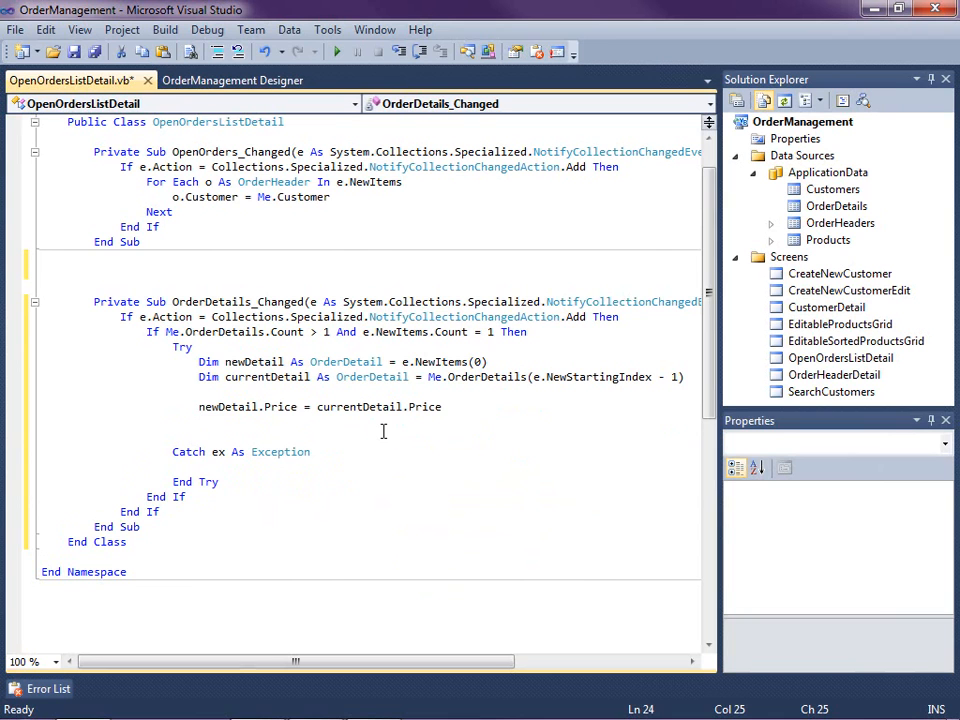
{"action": "type", "text": "newDetail."}
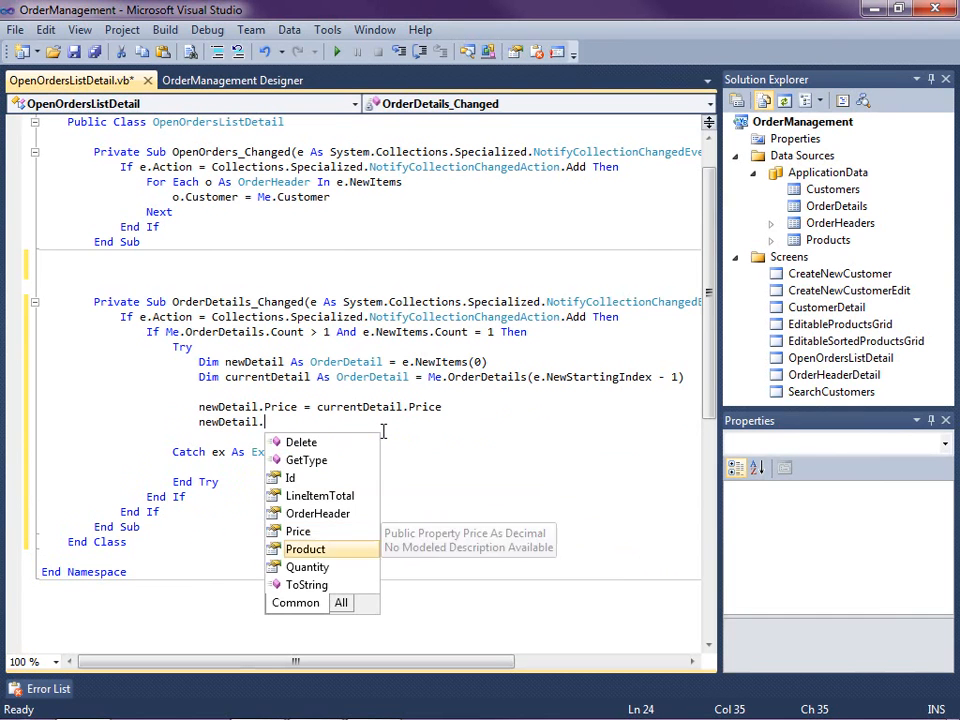
{"action": "type", "text": "Quantity= currentDetail.Quantity"}
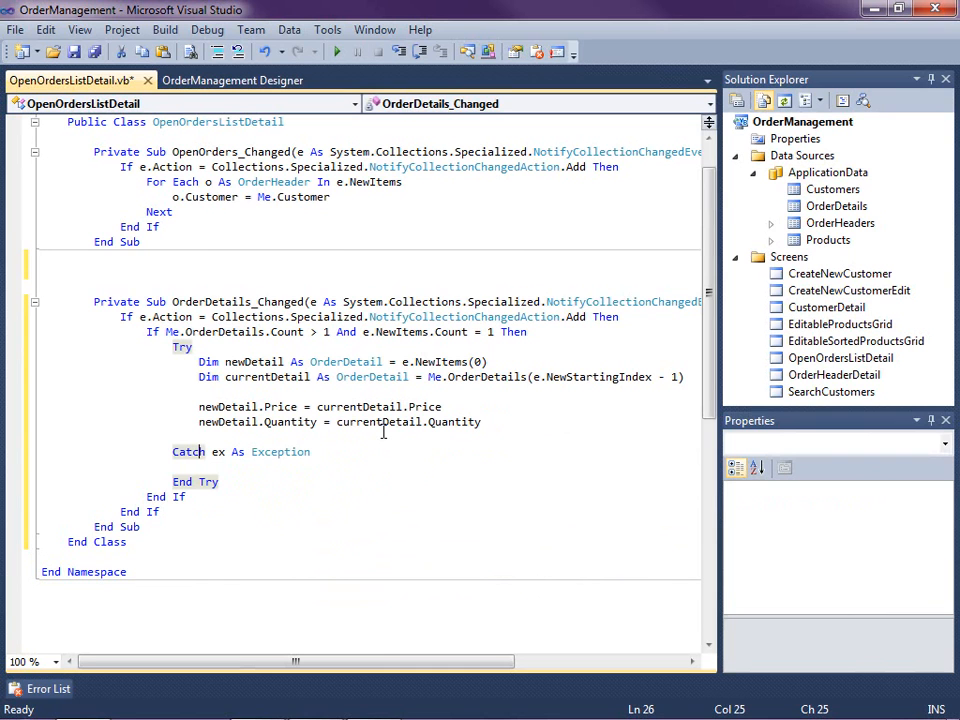
Log 'Could not copy data into new row' via Trace.TraceInformation in the Catch block
{"action": "key", "text": "enter"}
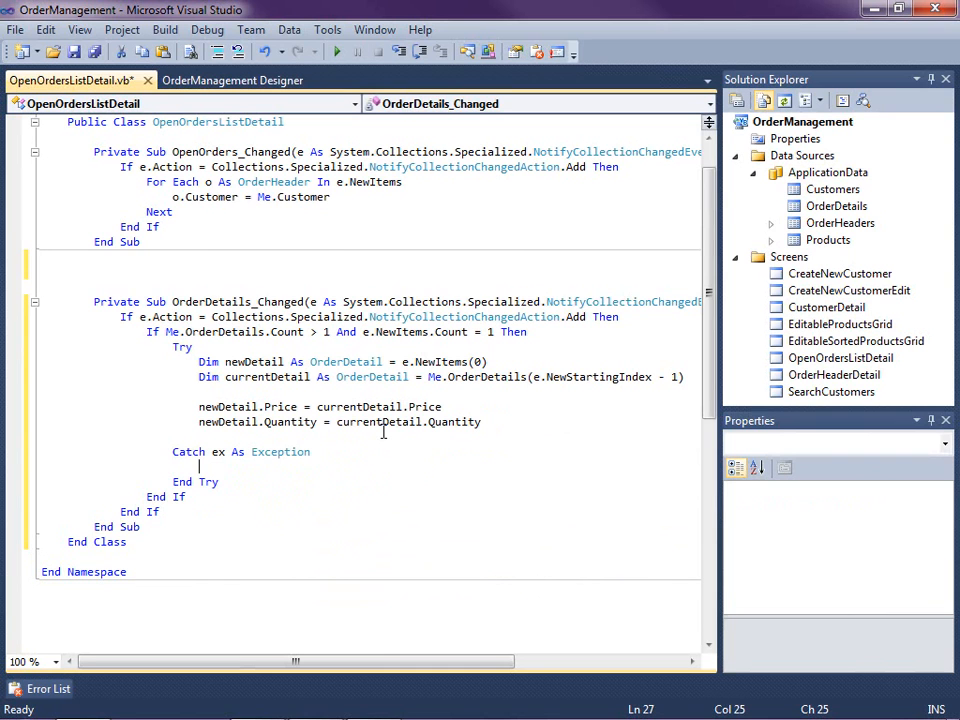
{"action": "type", "text": "tra"}
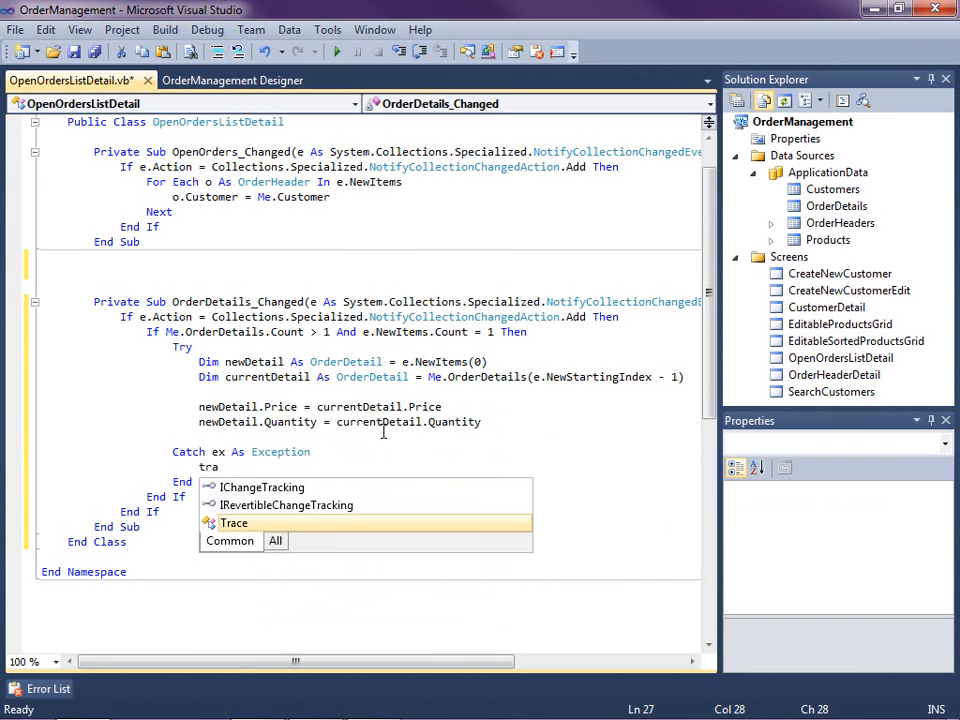
{"action": "type", "text": "race.t"}
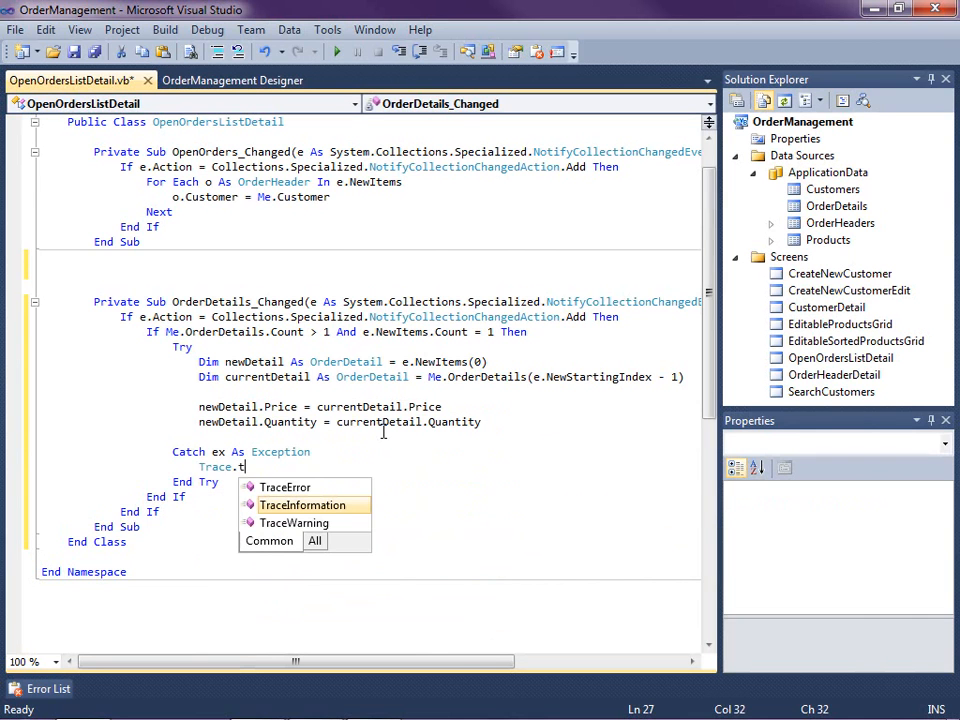
{"action": "mouse_move", "coordinate": [303, 505]}
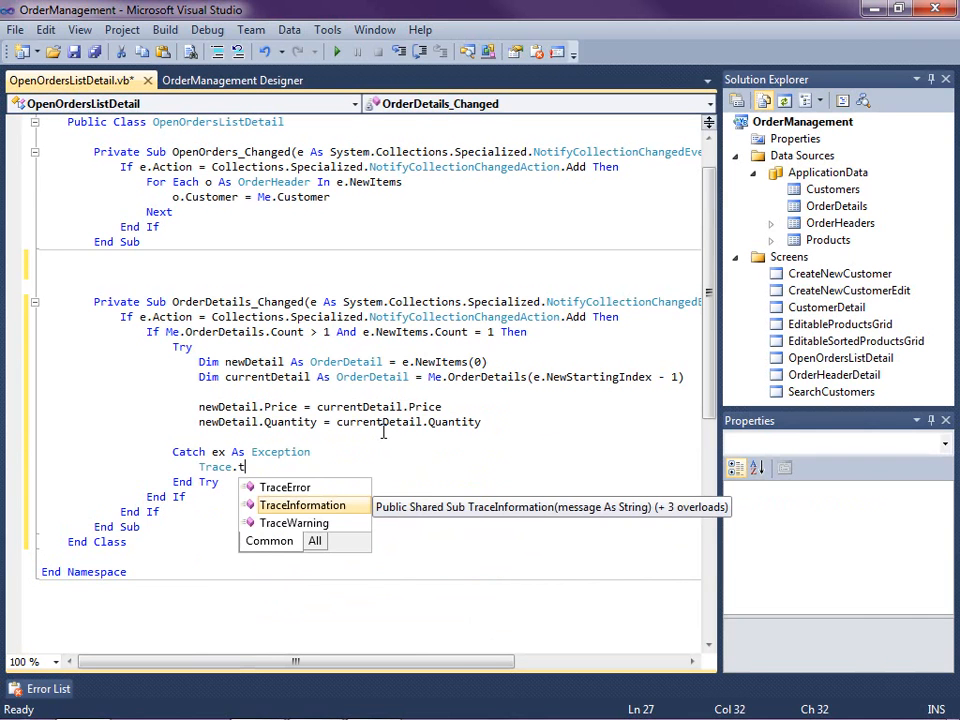
{"action": "type", "text": "raceInformation("}
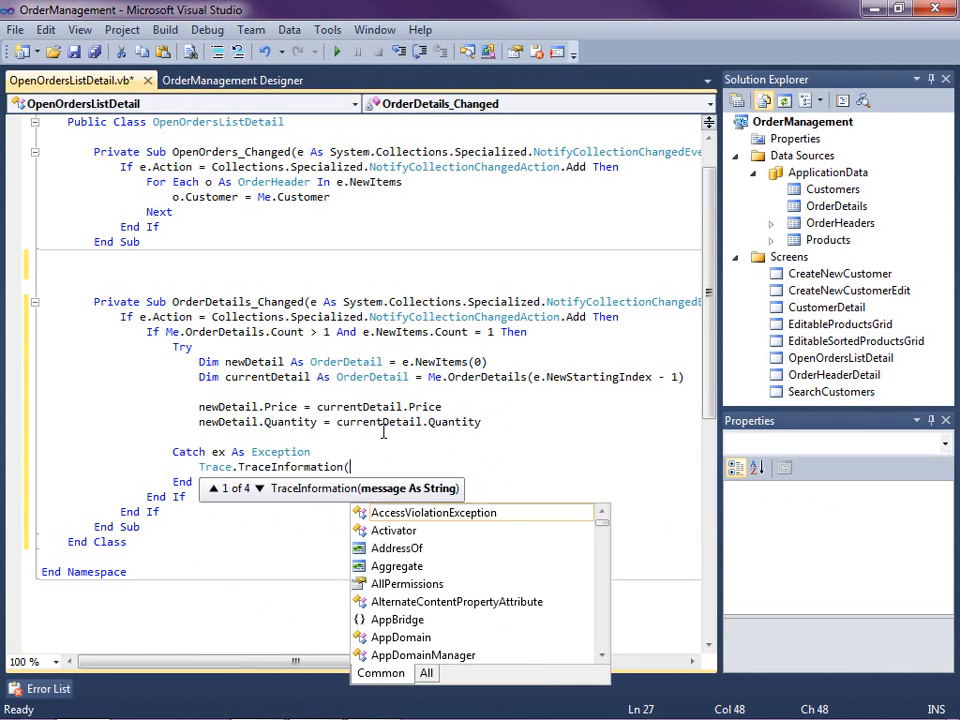
{"action": "mouse_move", "coordinate": [434, 512]}
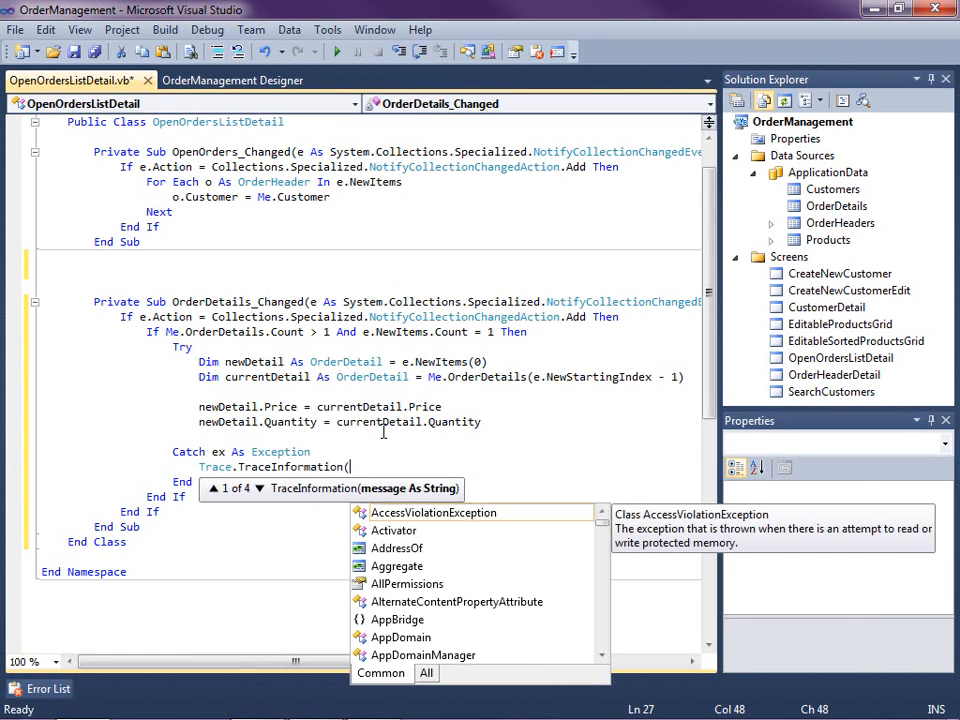
{"action": "type", "text": "Could"}
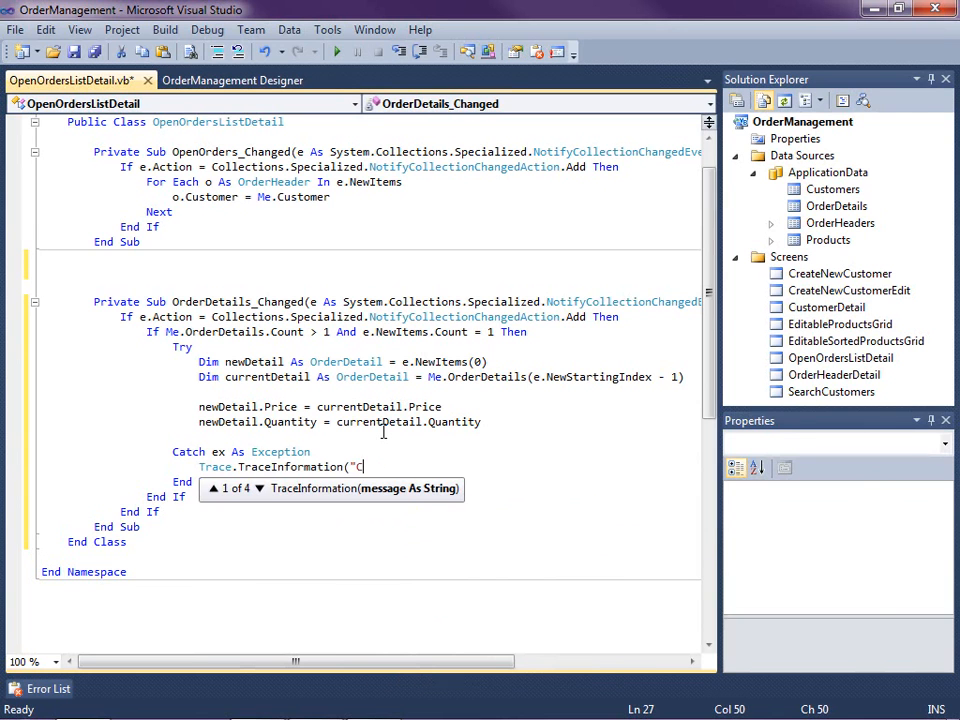
{"action": "type", "text": "ould not"}
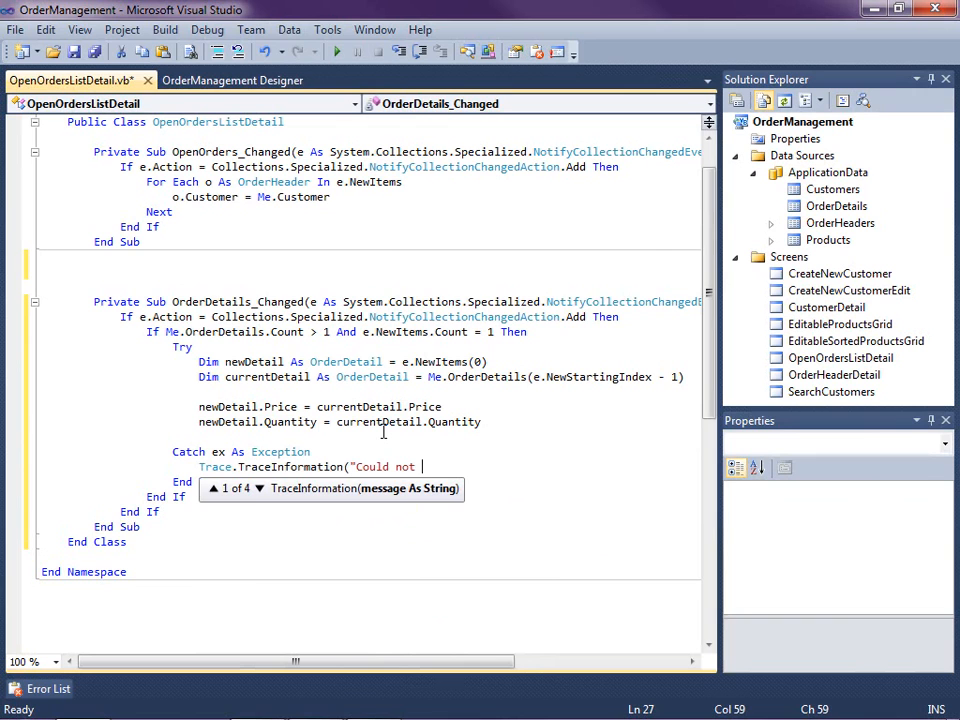
{"action": "type", "text": "copy d"}
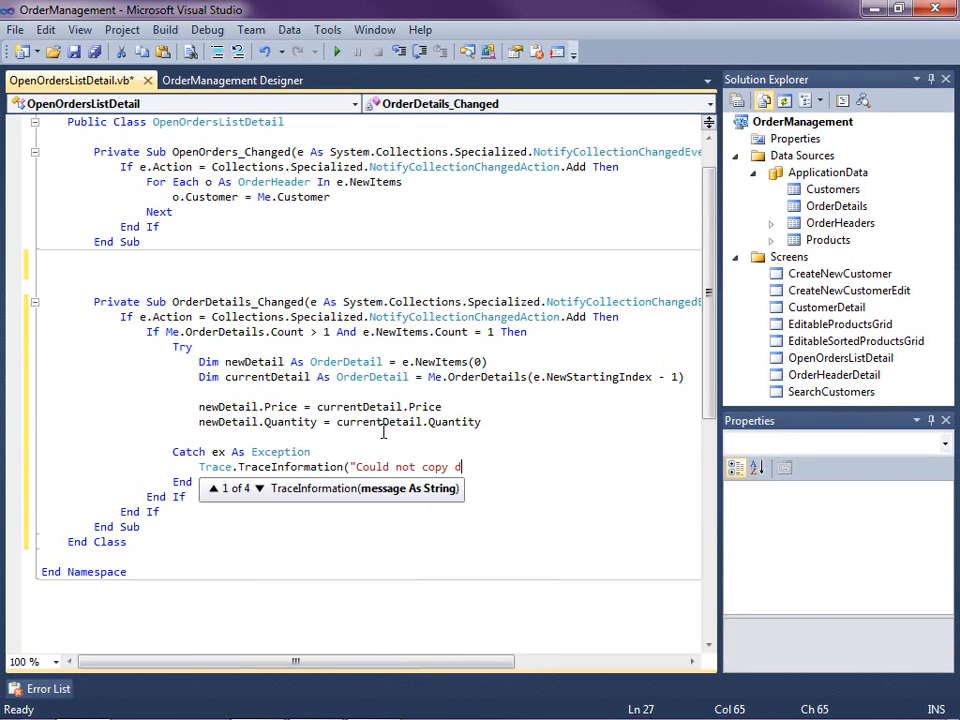
{"action": "type", "text": "ata"}
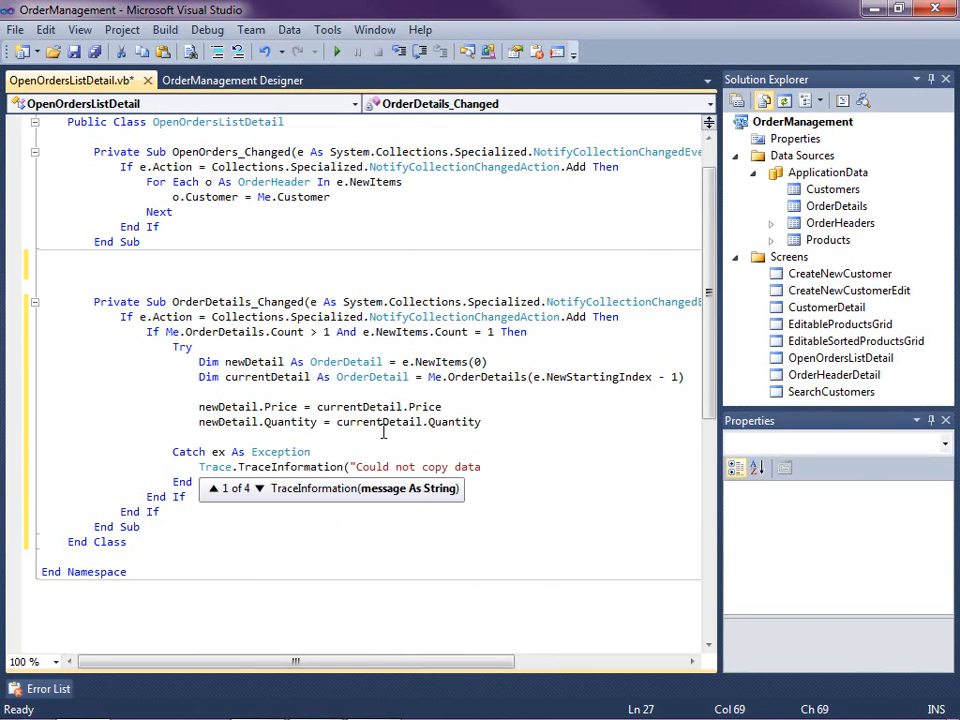
{"action": "type", "text": "into ne"}
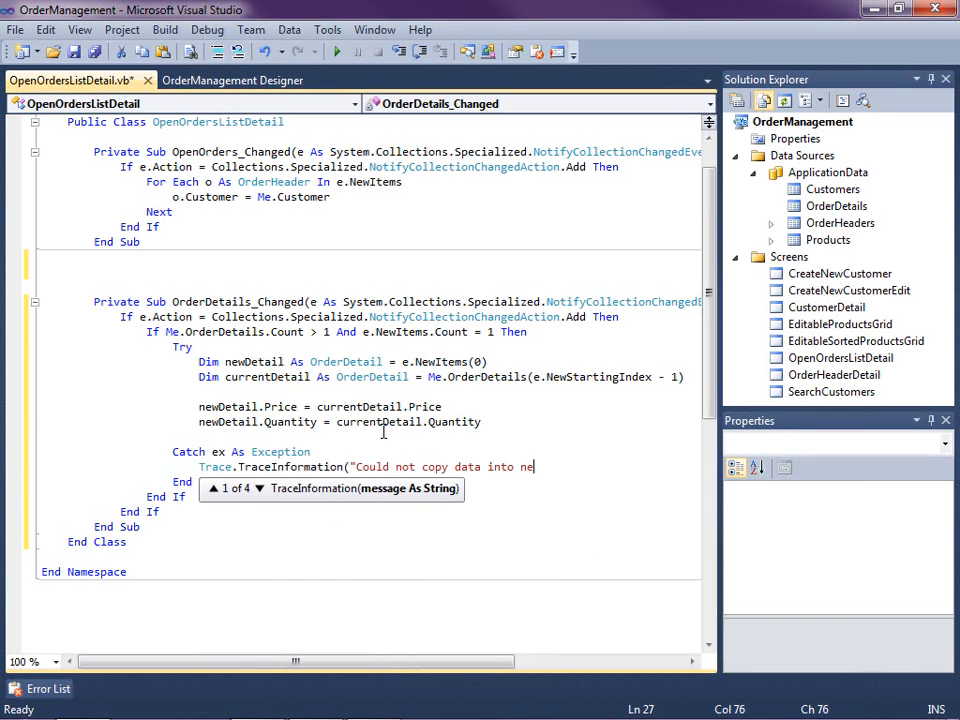
{"action": "type", "text": "w ro"}
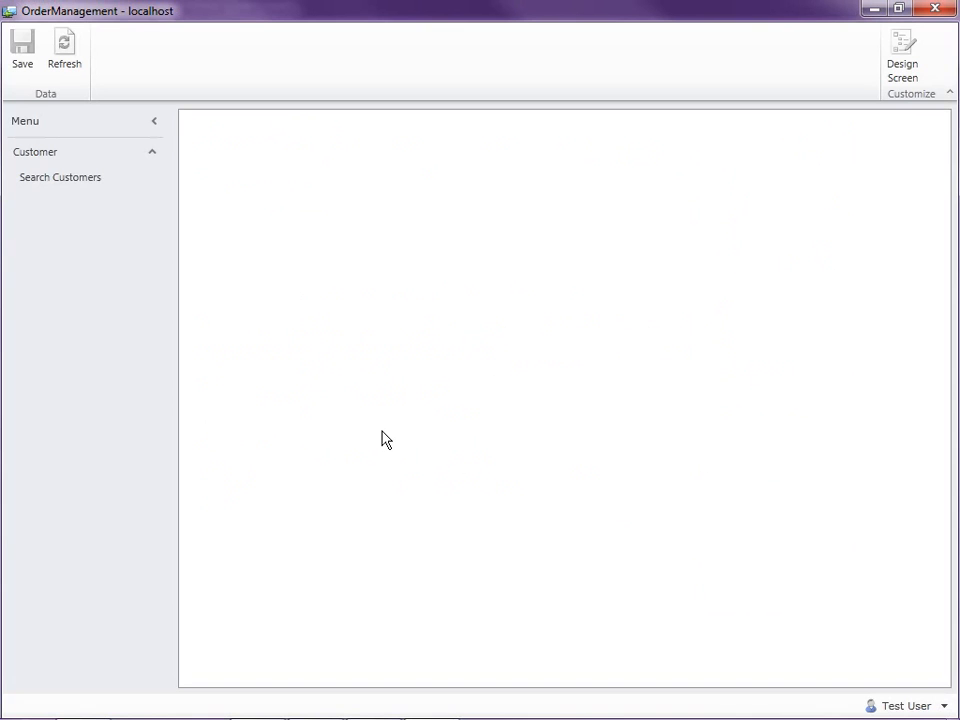
Open Search Customers from the Customer menu group in the running app
{"action": "left_click", "coordinate": [60, 177]}
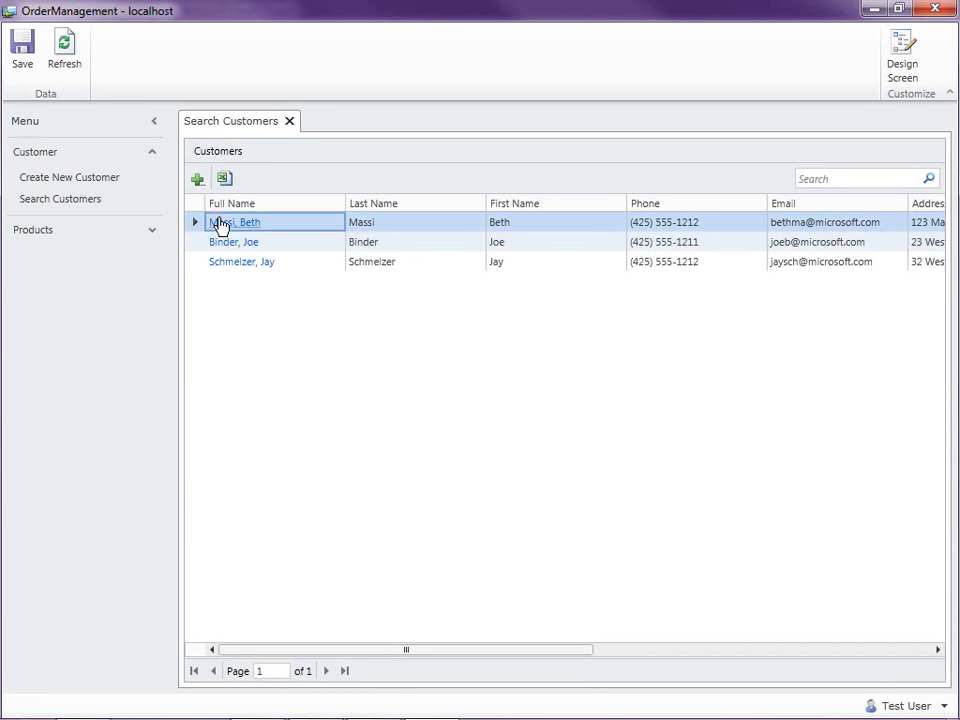
Open the first customer's detail screen and show their open 6/29/2011 order
{"action": "double_click", "coordinate": [234, 222]}
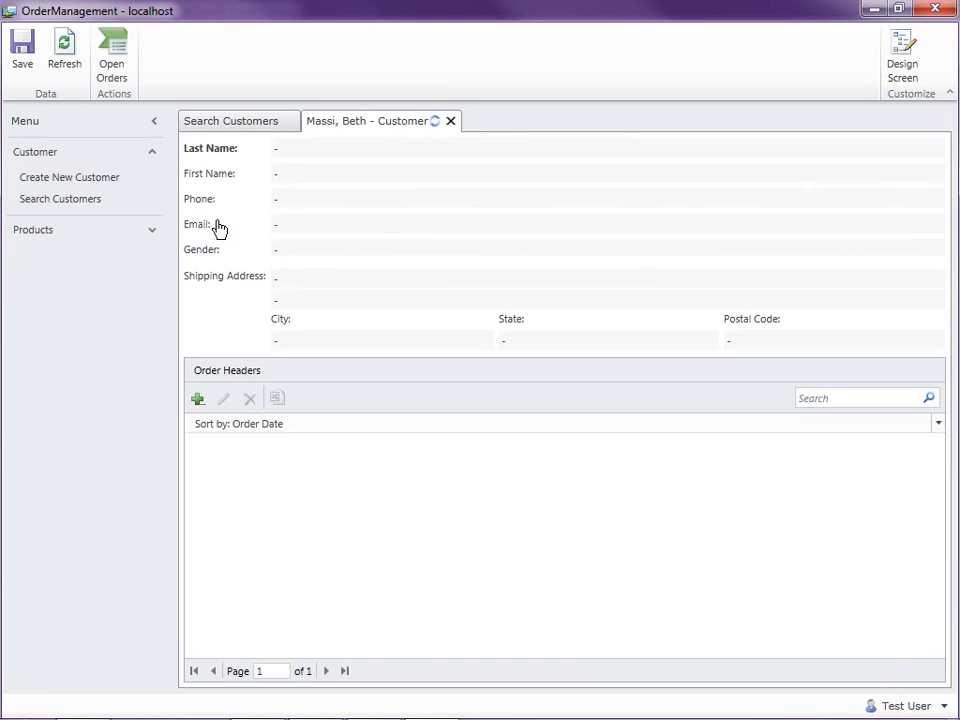
{"action": "left_click", "coordinate": [111, 50]}
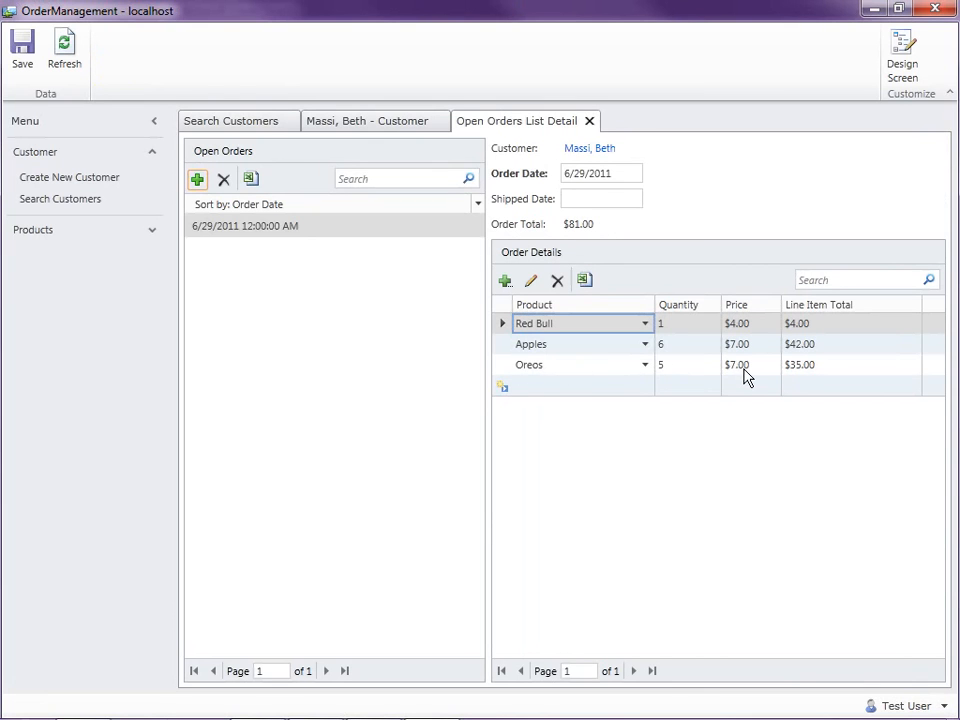
{"action": "mouse_move", "coordinate": [680, 371]}
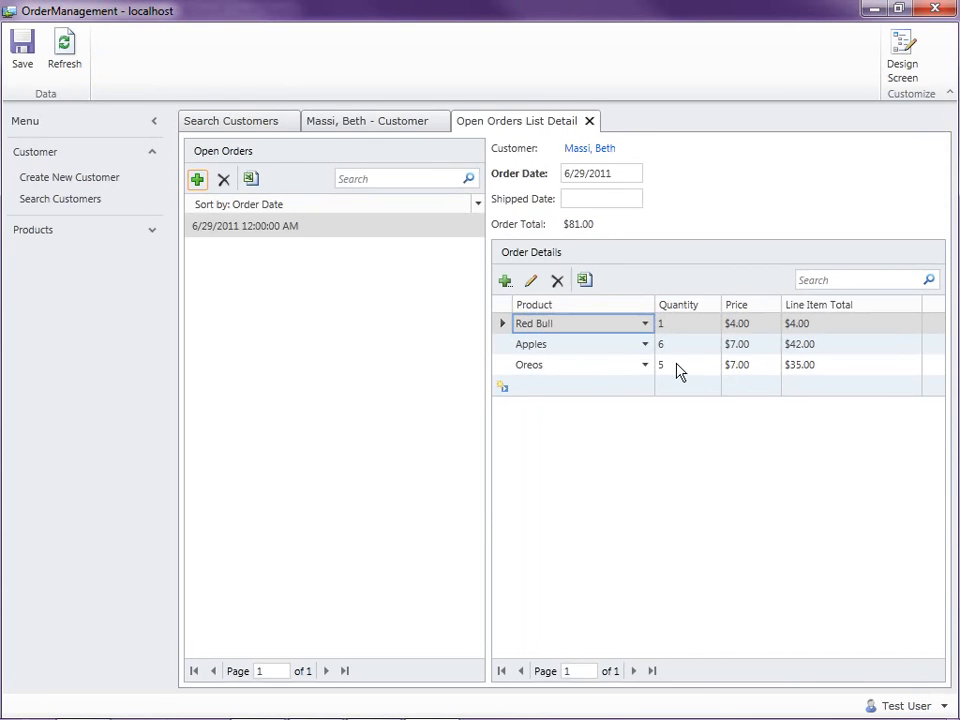
{"action": "mouse_move", "coordinate": [738, 377]}
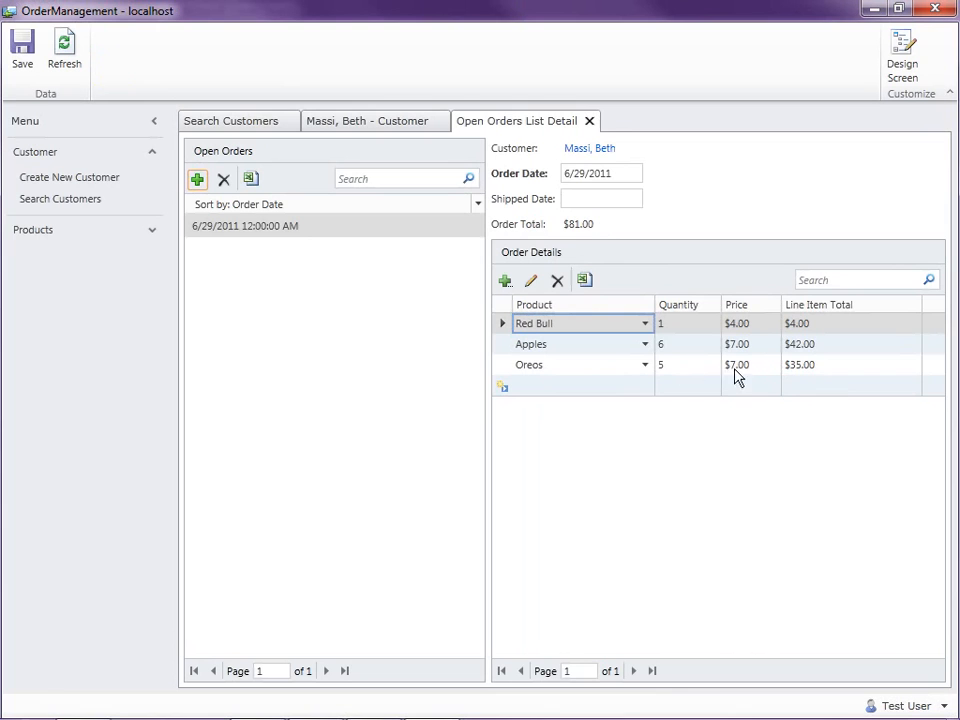
{"action": "mouse_move", "coordinate": [505, 280]}
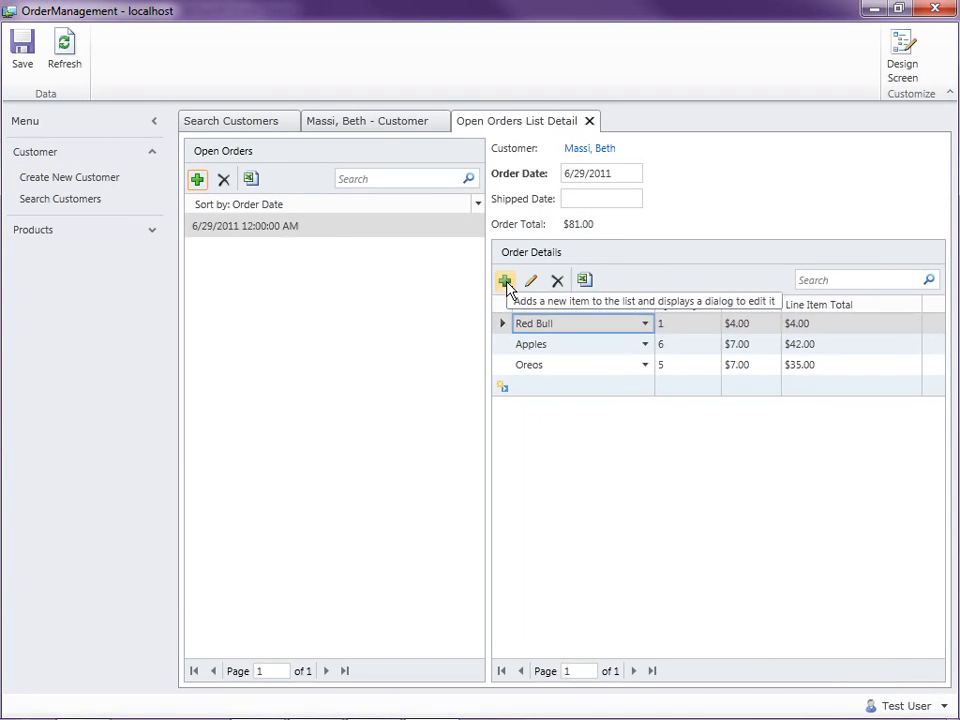
Add a new order detail row, prefilled with quantity 5 and price $7.00
{"action": "left_click", "coordinate": [505, 280]}
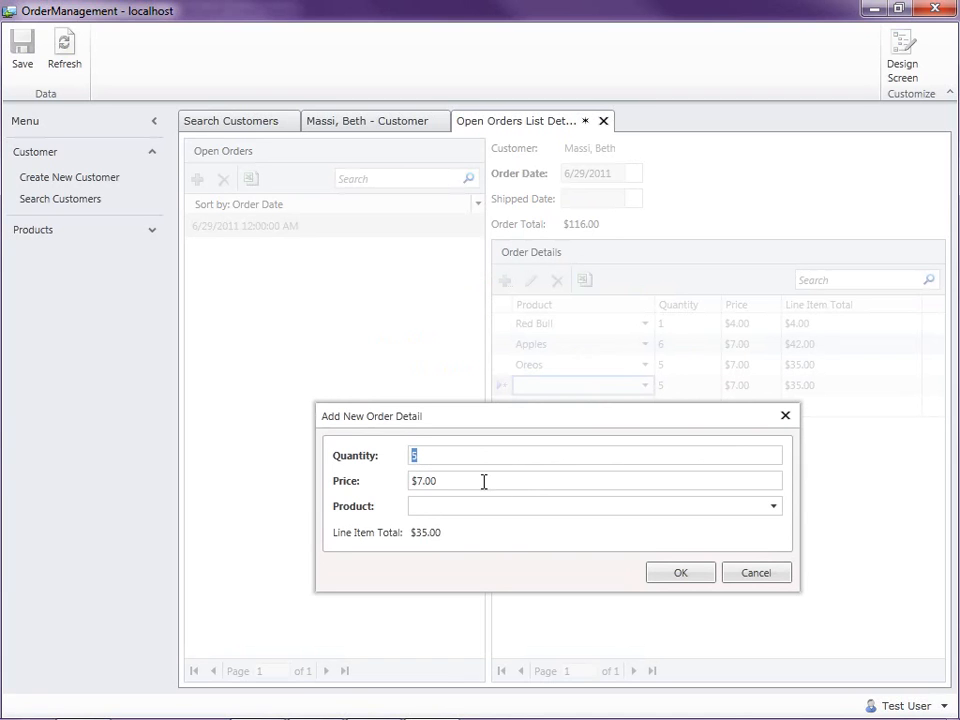
{"action": "mouse_move", "coordinate": [773, 515]}
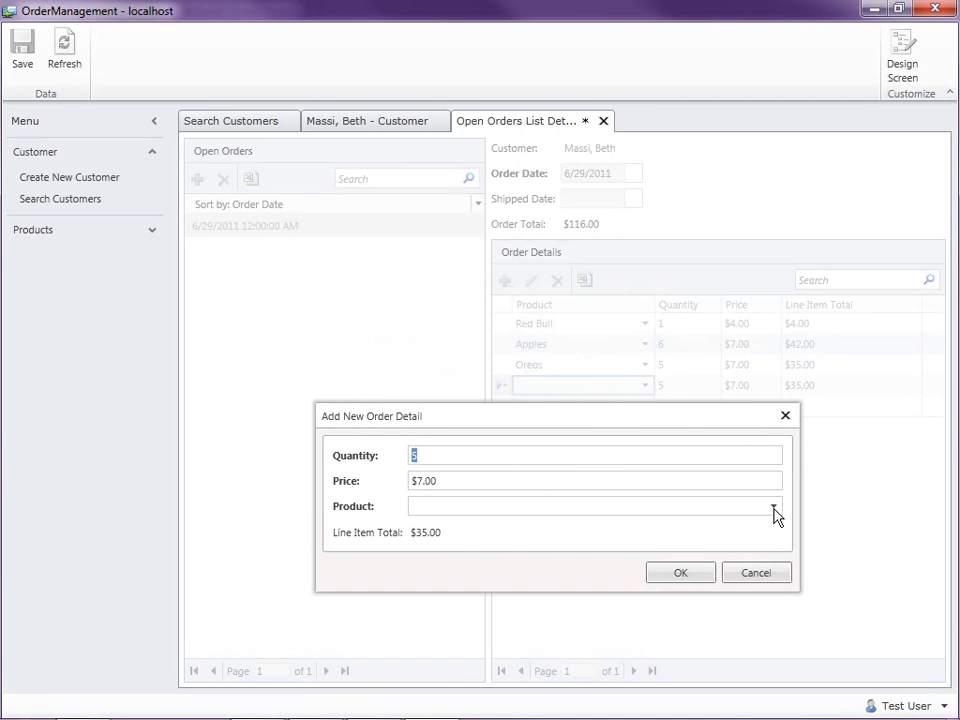
{"action": "mouse_move", "coordinate": [778, 538]}
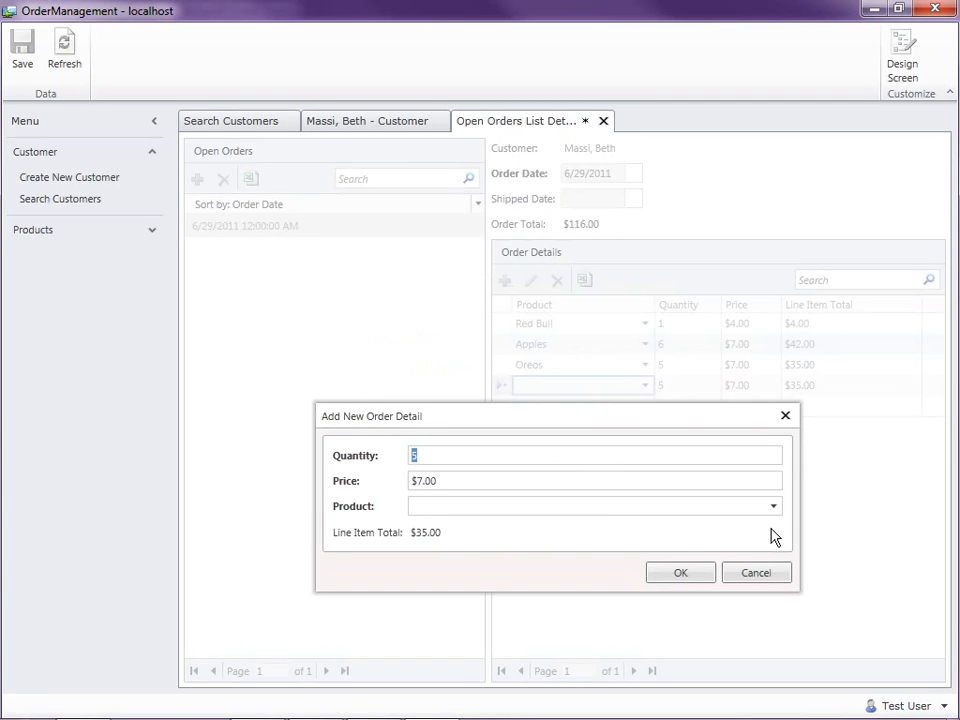